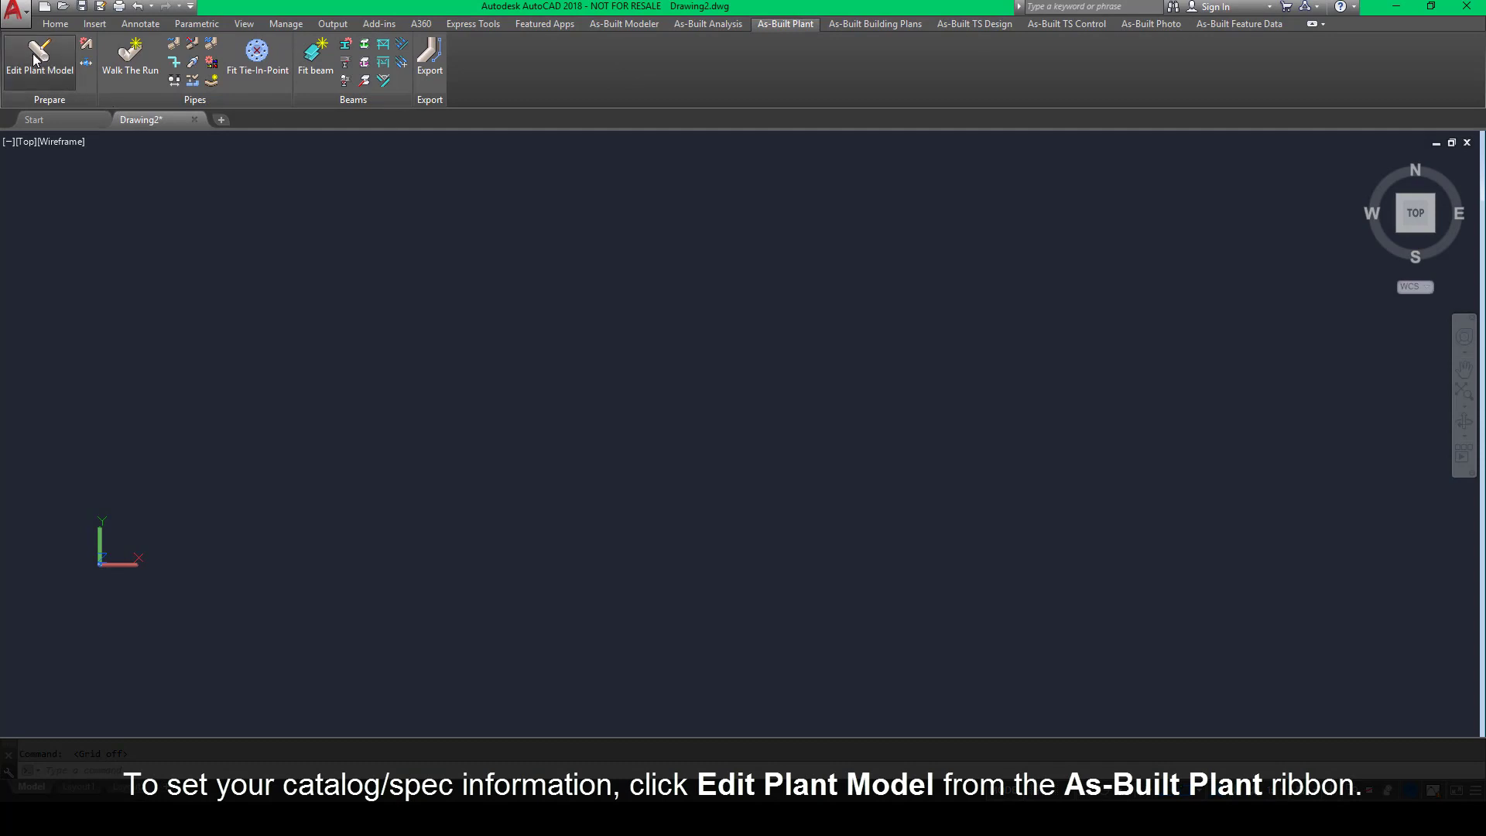
- Open the Edit Plant Model editor and its Load Plant Model file browser
{"action": "left_click", "coordinate": [39, 56]}
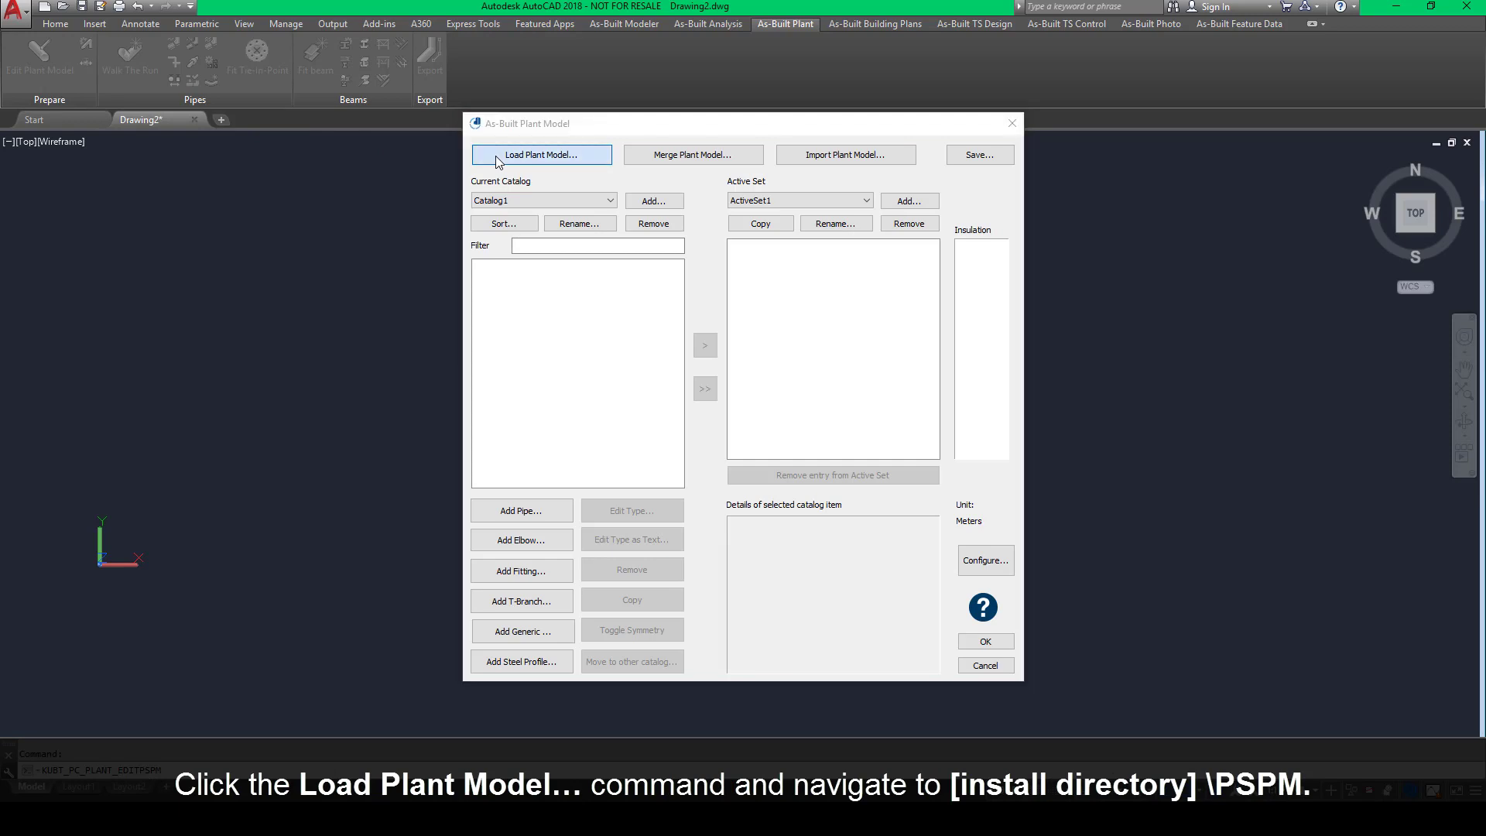
{"action": "left_click", "coordinate": [541, 155]}
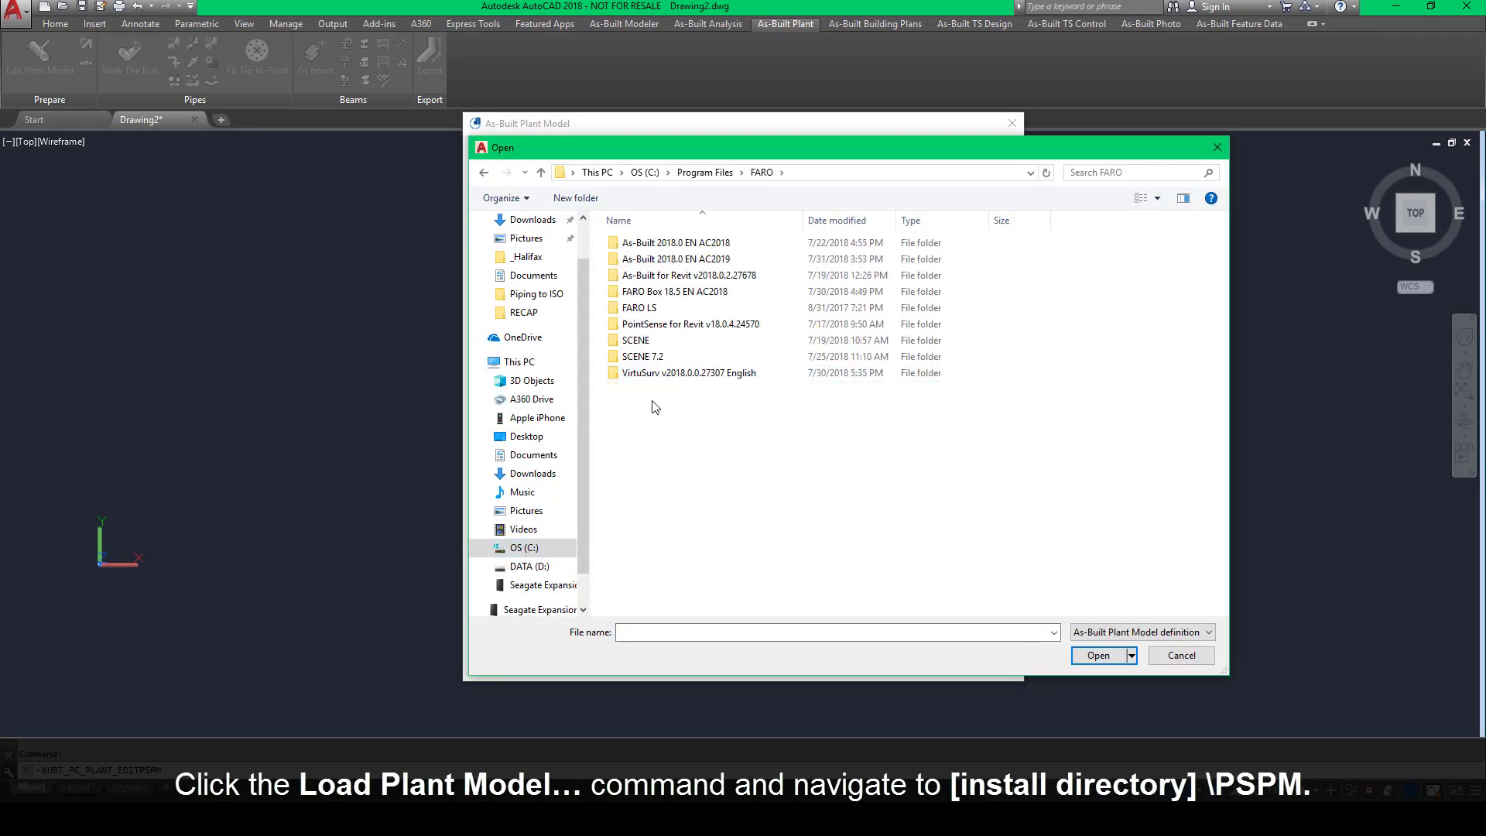
- Load kubtAmericas2015.txt from the As-Built 2018.0 EN AC2018 PSPM folder
{"action": "left_click", "coordinate": [674, 241]}
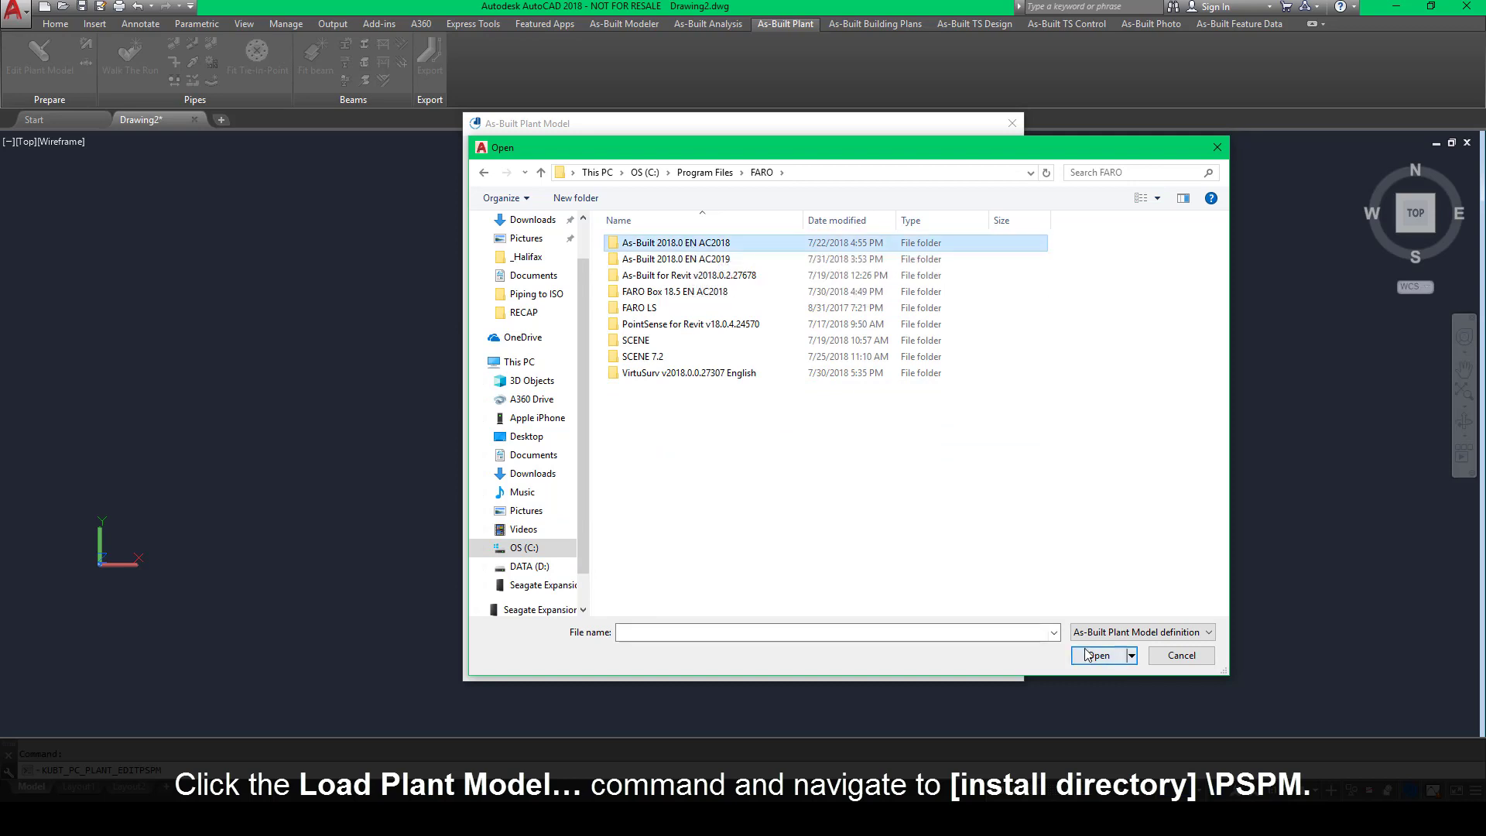
{"action": "double_click", "coordinate": [675, 242]}
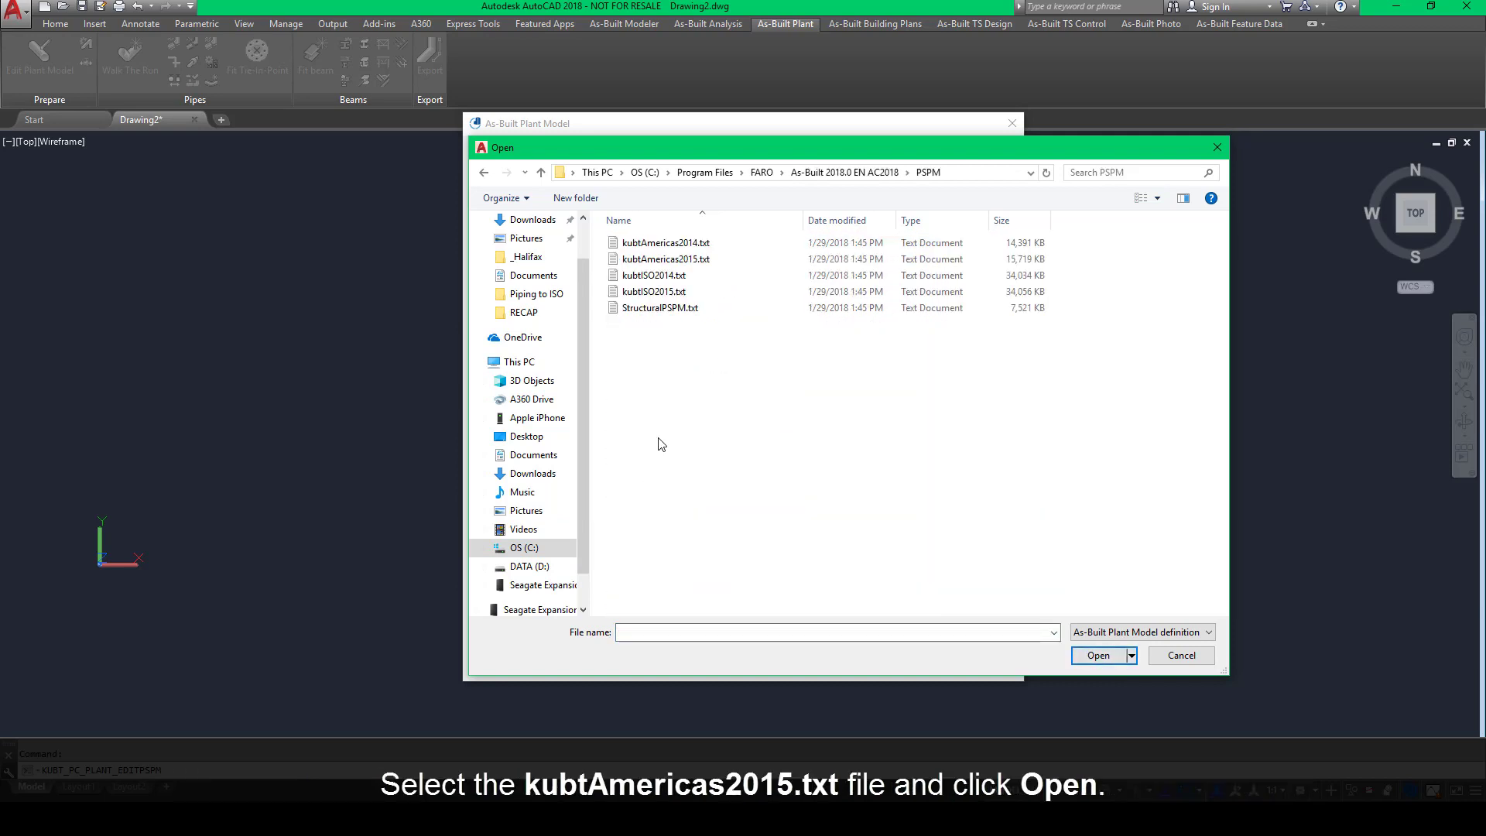
{"action": "left_click", "coordinate": [666, 258]}
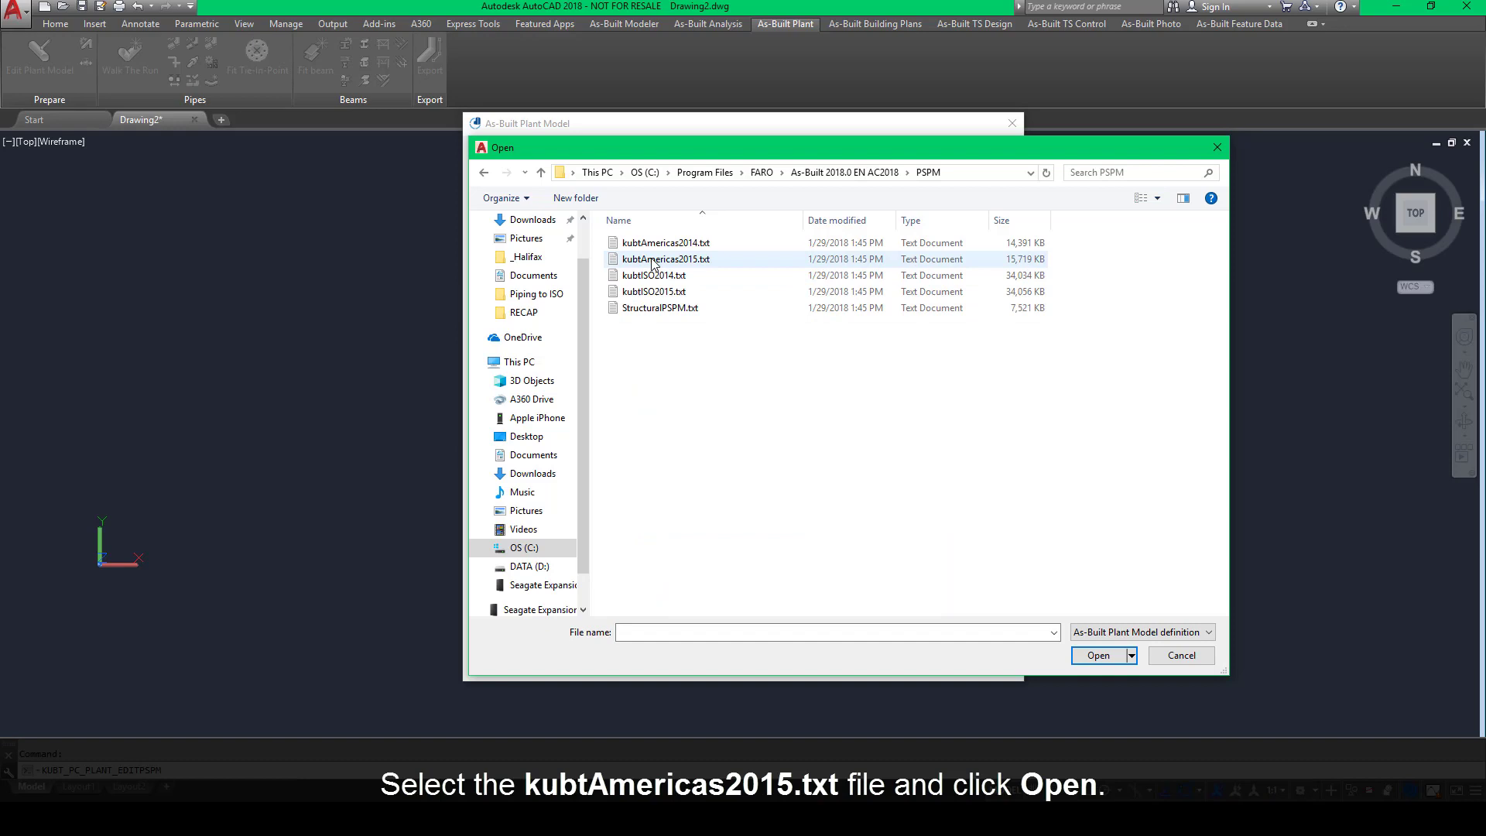
{"action": "left_click", "coordinate": [667, 258]}
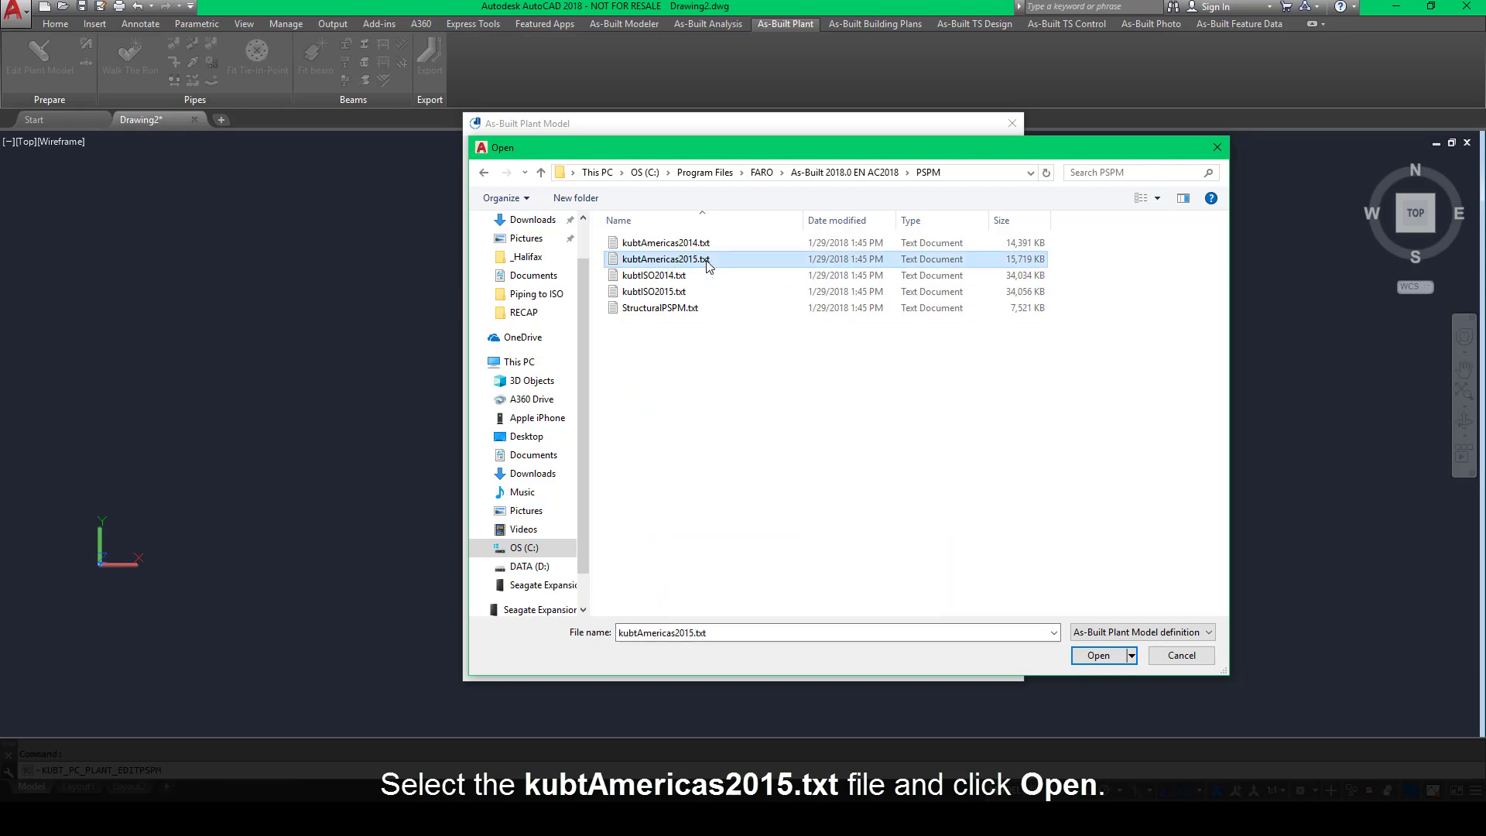
{"action": "left_click", "coordinate": [1097, 654]}
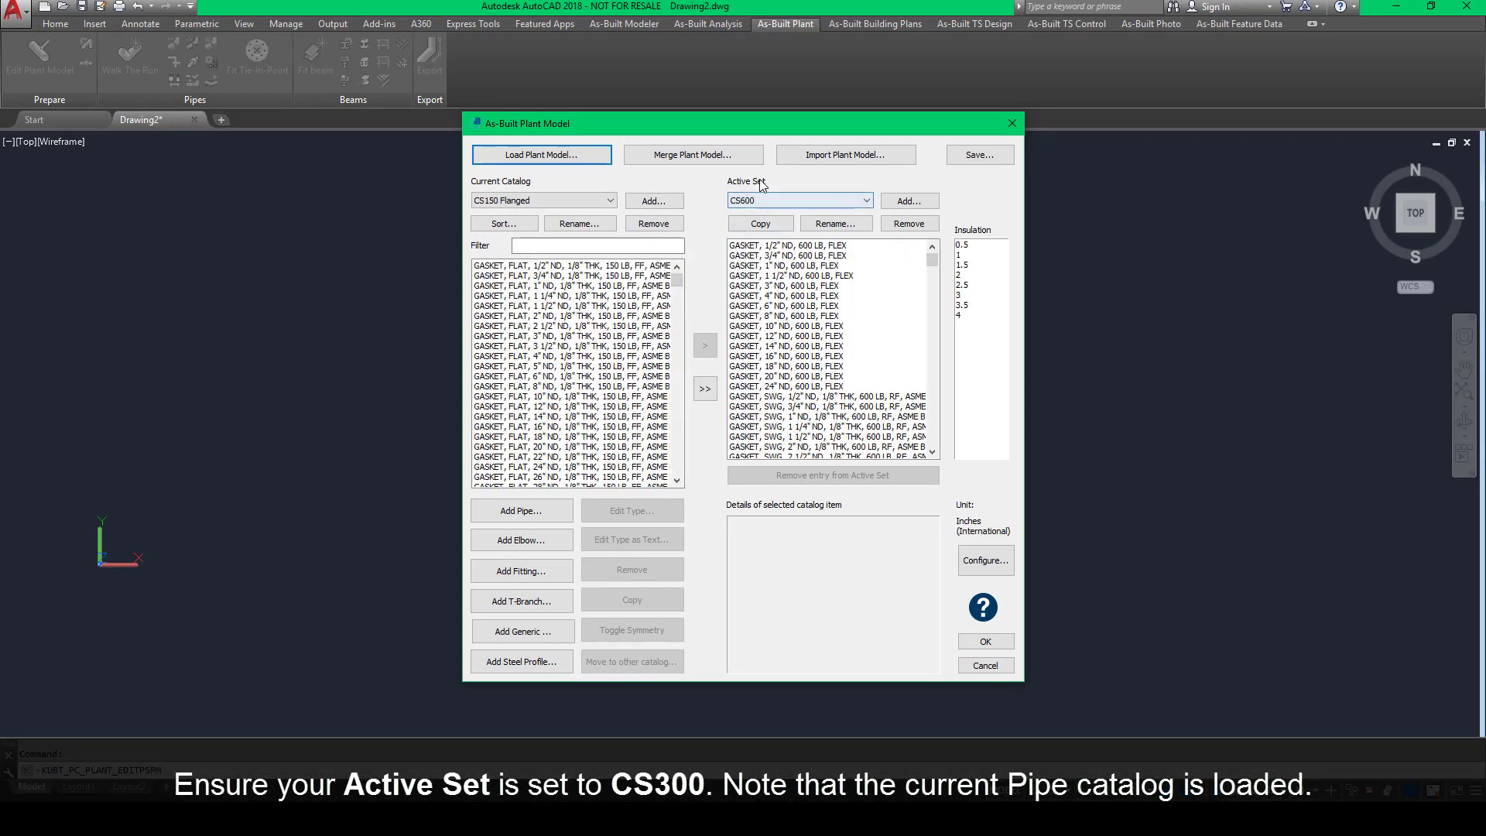
- Make CS300 the active set, transfer all STEEL catalog profiles into it, and confirm
{"action": "left_click", "coordinate": [870, 200]}
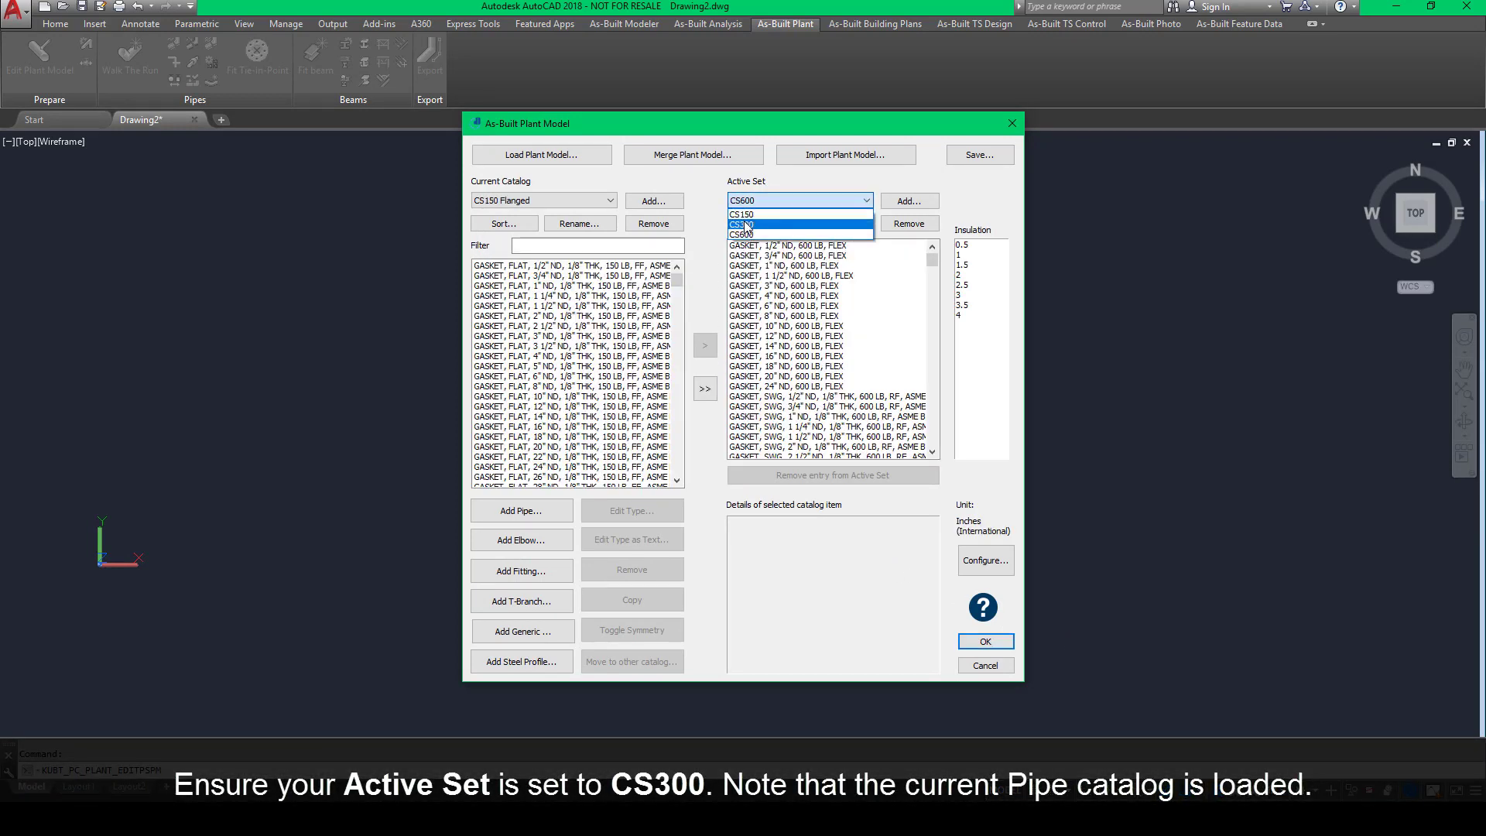
{"action": "left_click", "coordinate": [759, 234]}
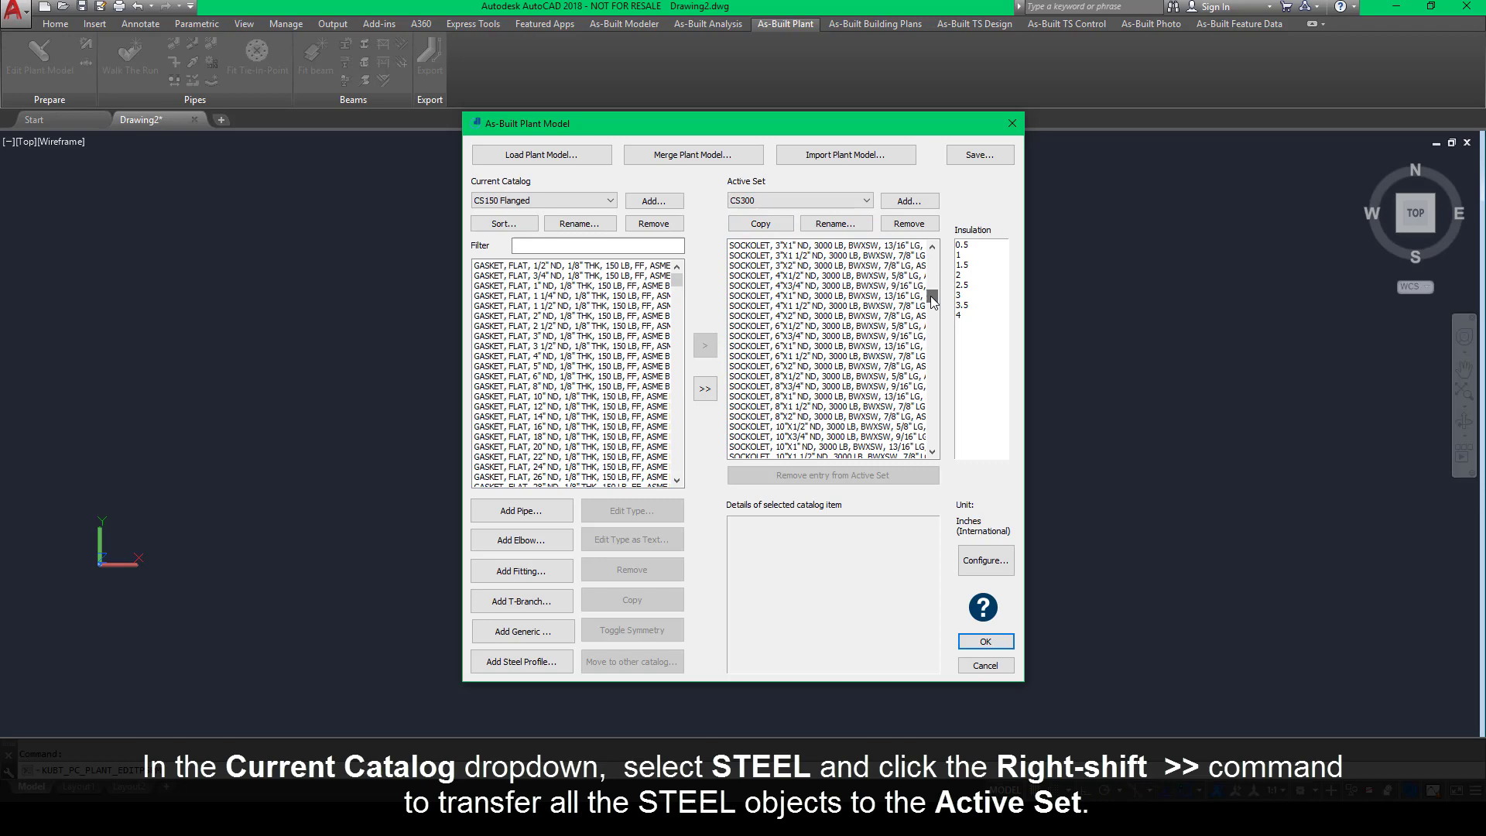
{"action": "left_click", "coordinate": [610, 199]}
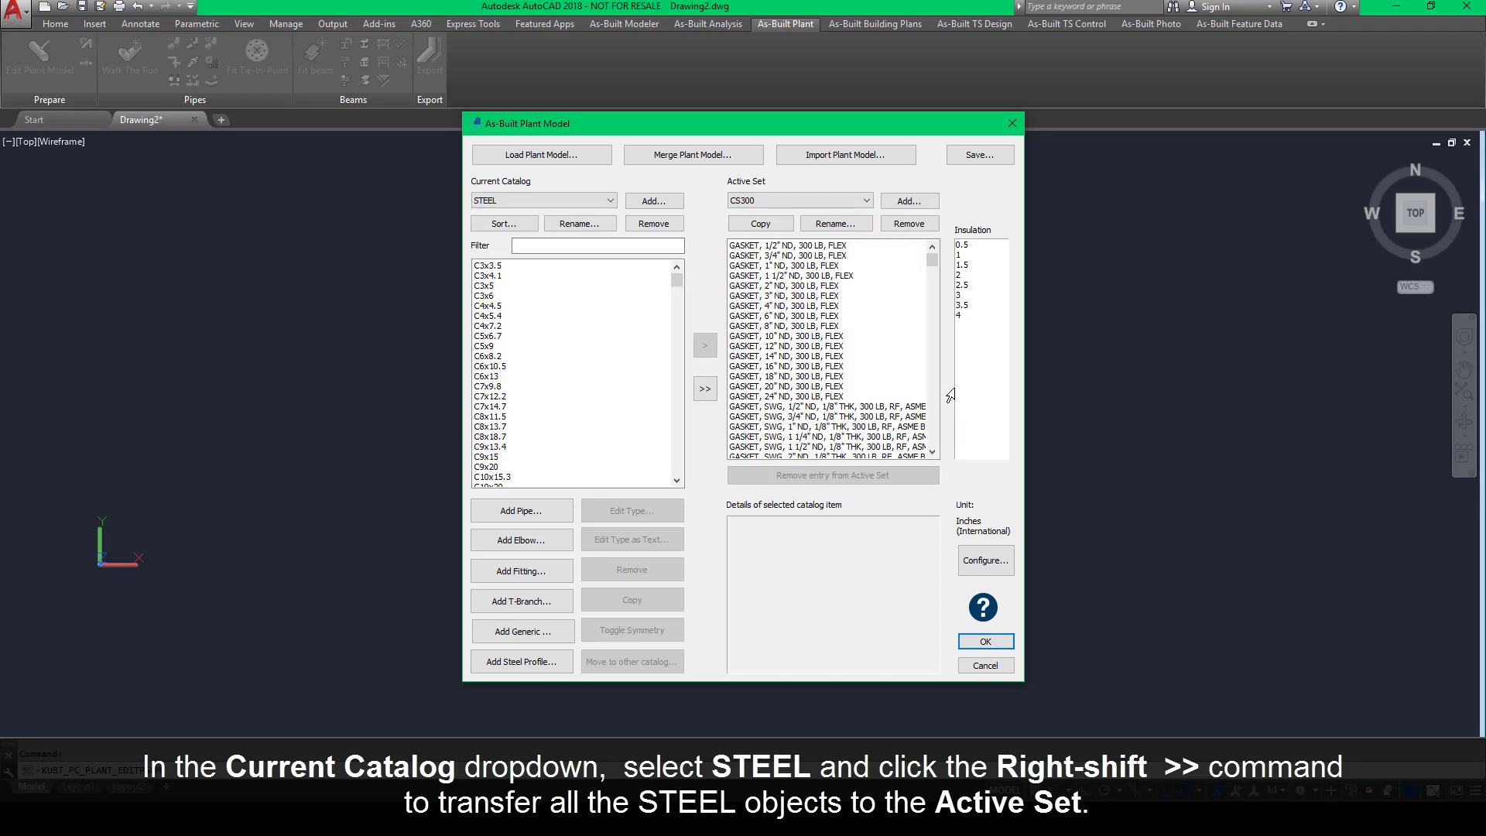
{"action": "left_click", "coordinate": [704, 389]}
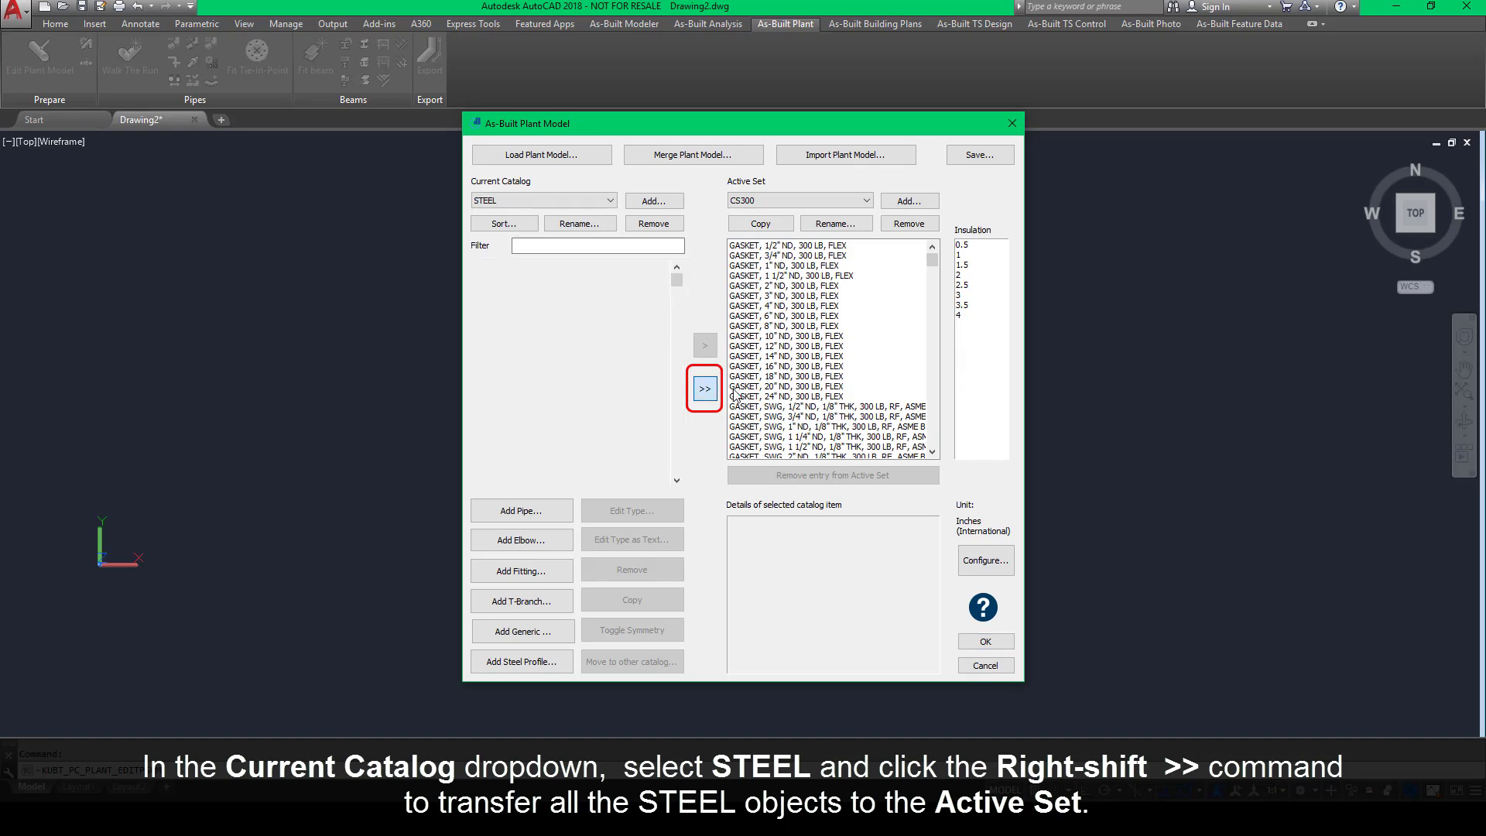
{"action": "left_click", "coordinate": [704, 388]}
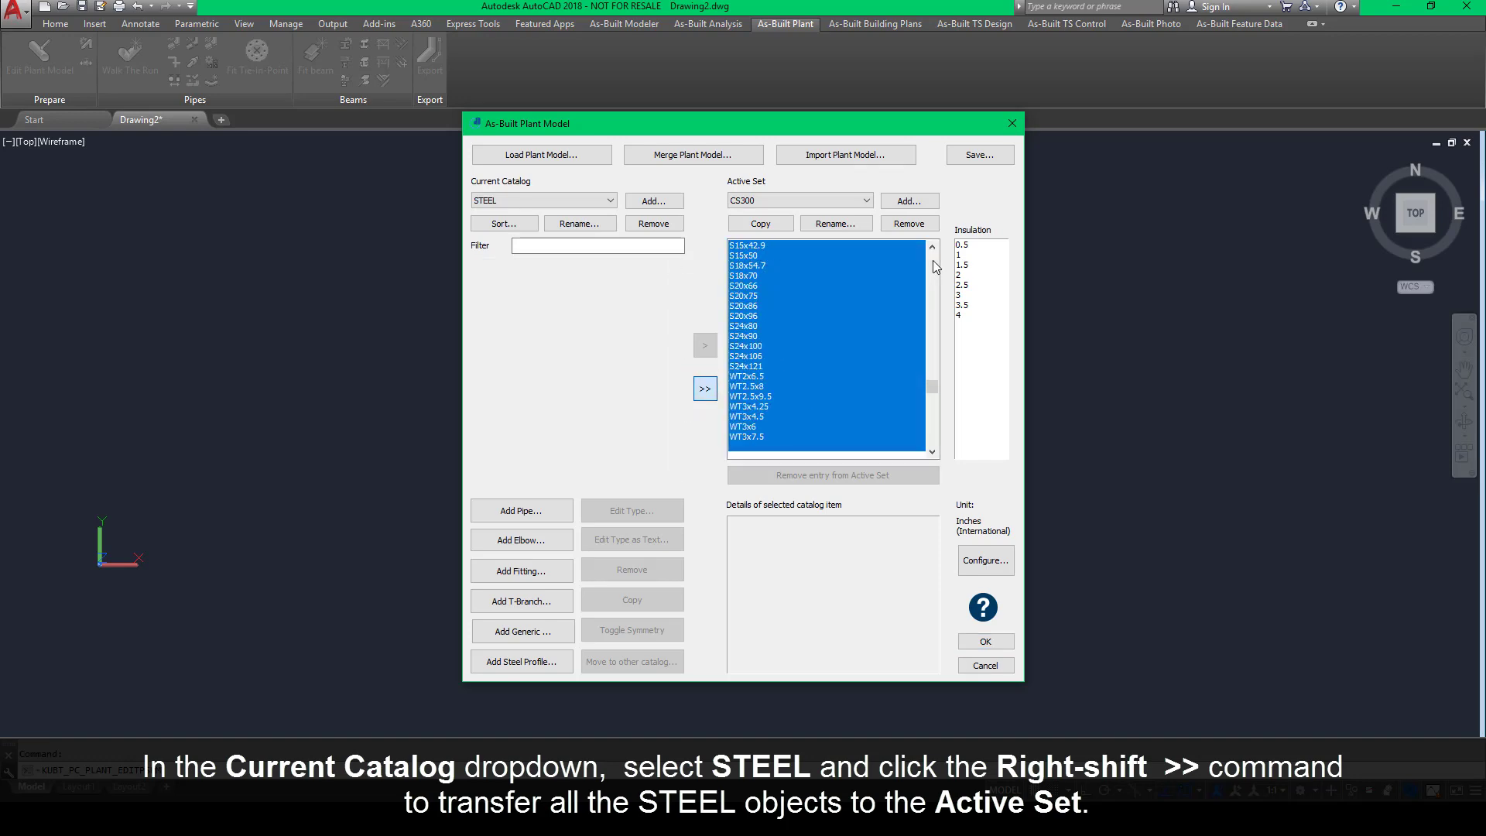
{"action": "left_click", "coordinate": [704, 389]}
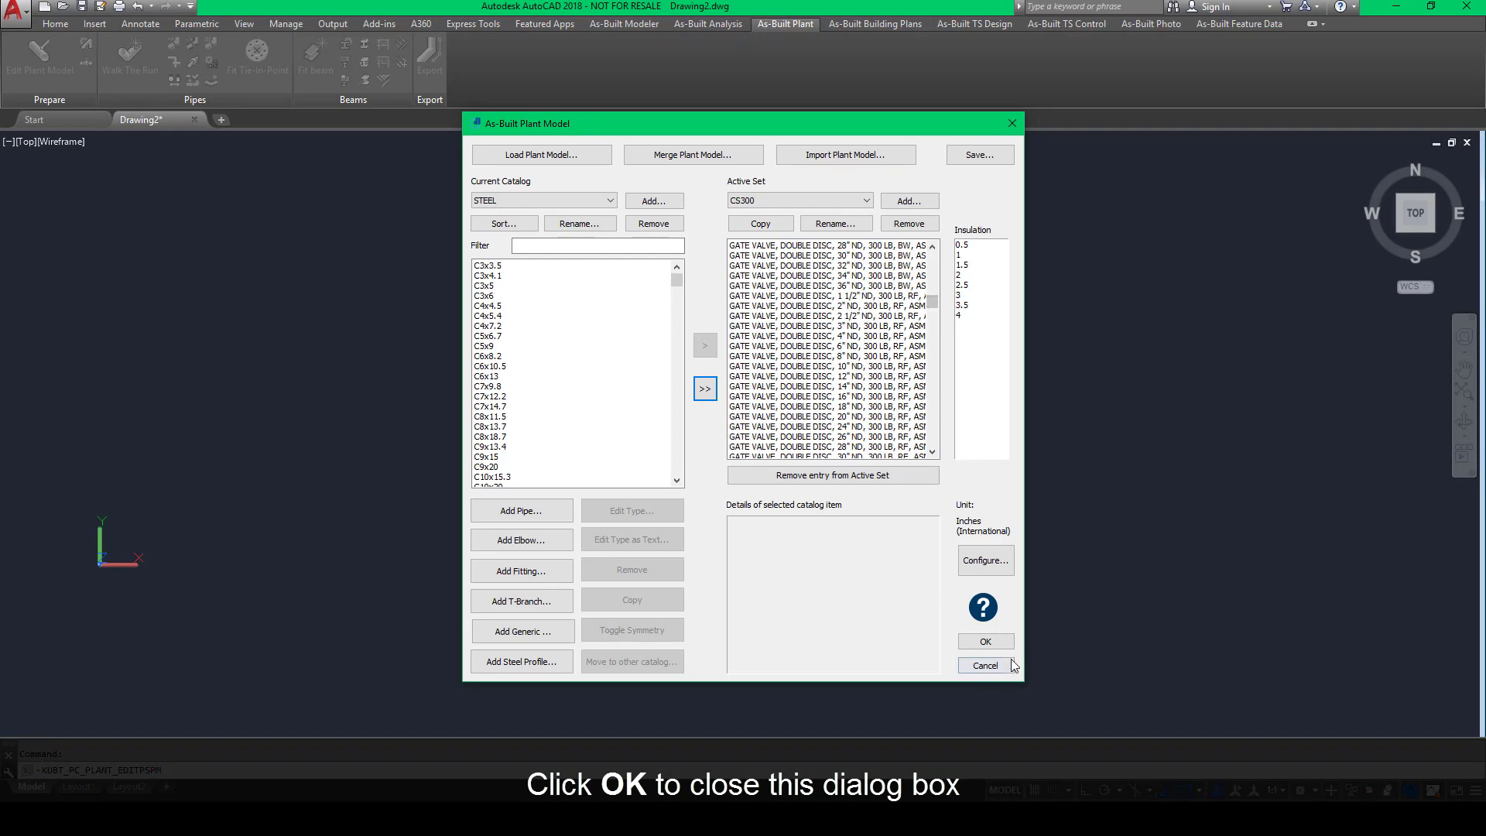
{"action": "left_click", "coordinate": [984, 641]}
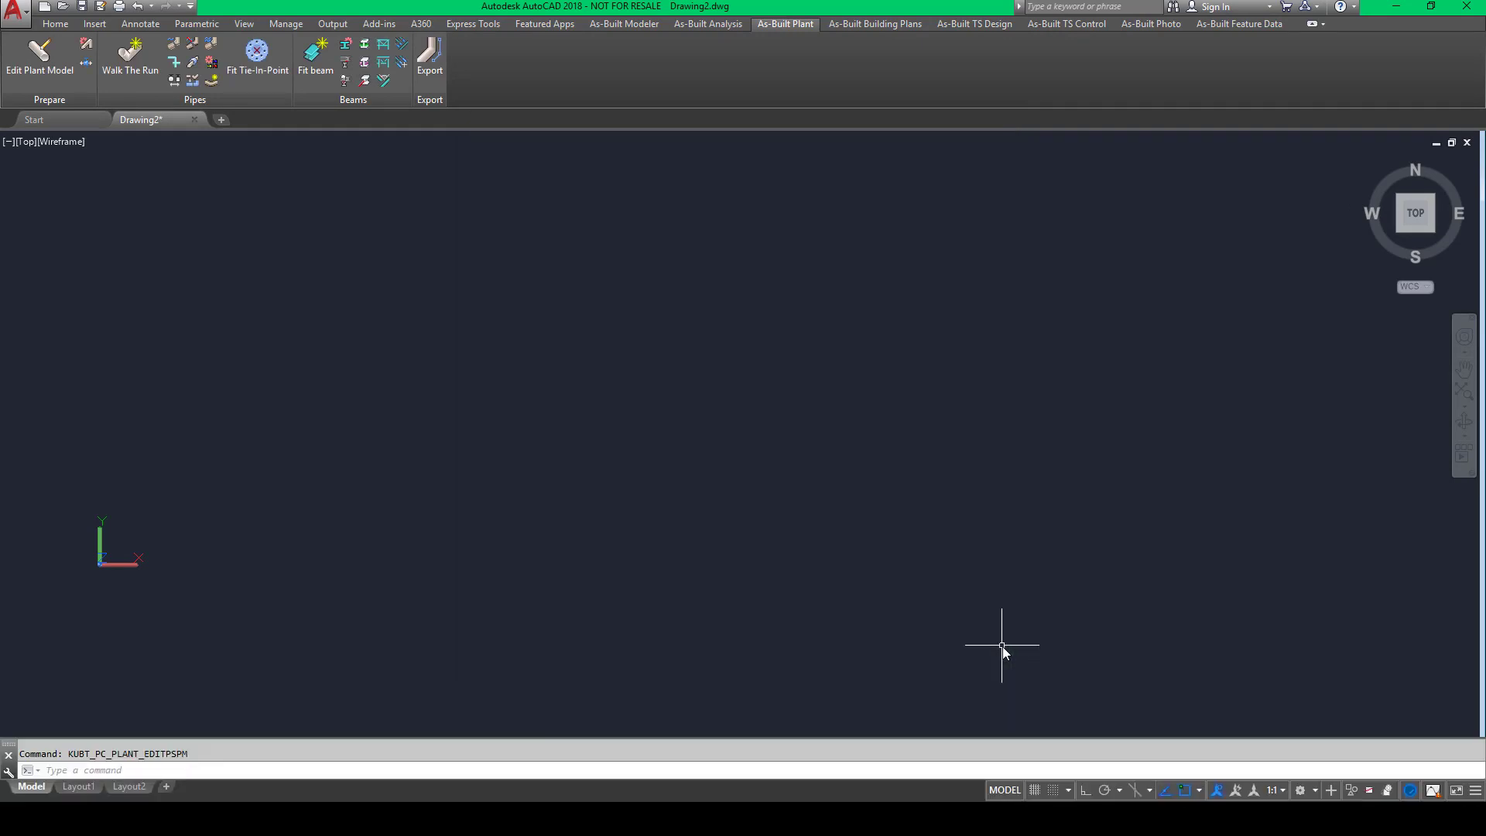
- Insert a point cloud from the As-Built Modeler tab, choosing RECAP\Petrochem.rcp
{"action": "left_click", "coordinate": [624, 24]}
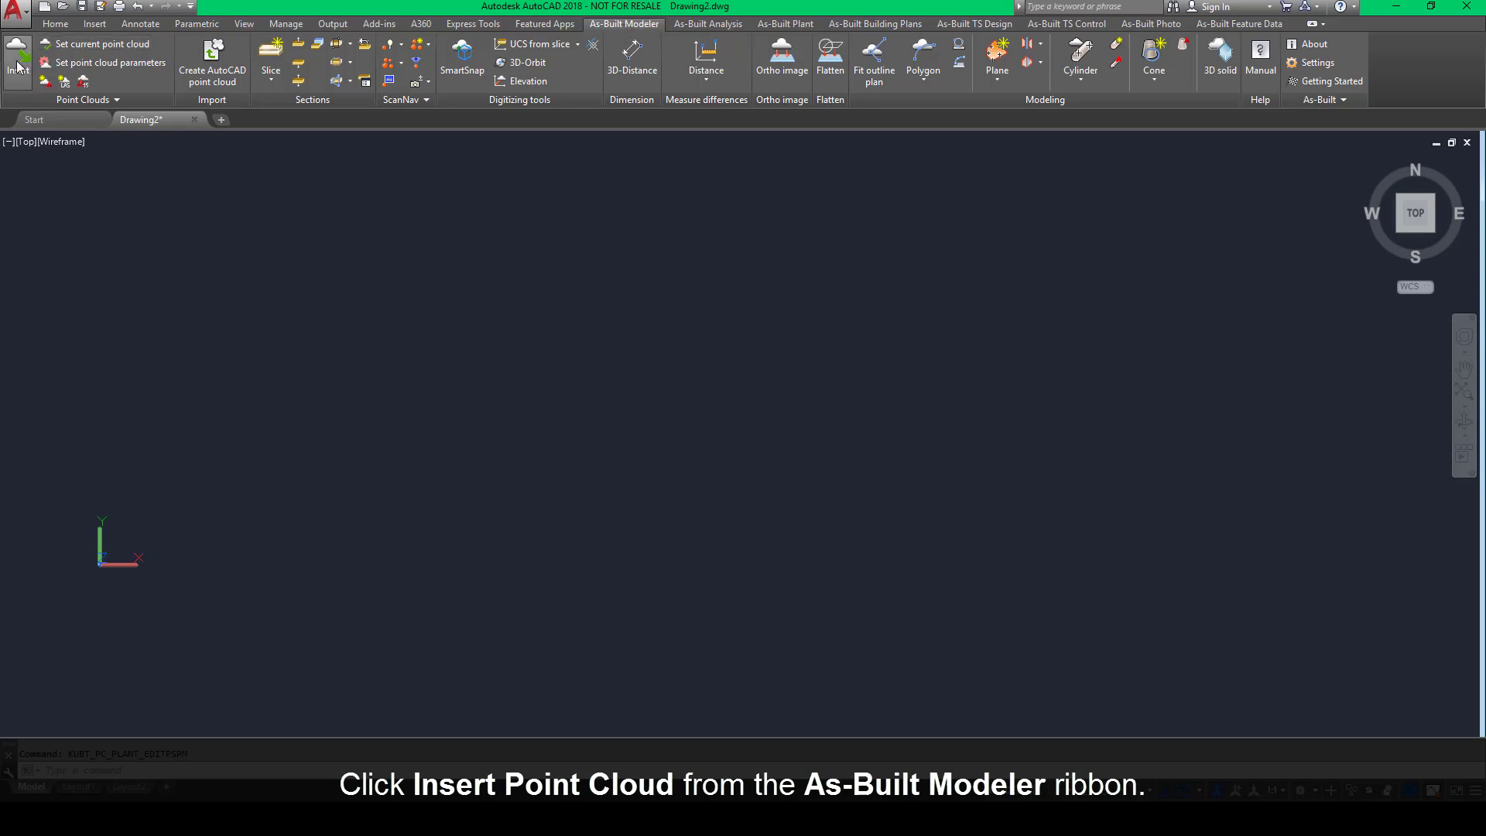
{"action": "left_click", "coordinate": [17, 52]}
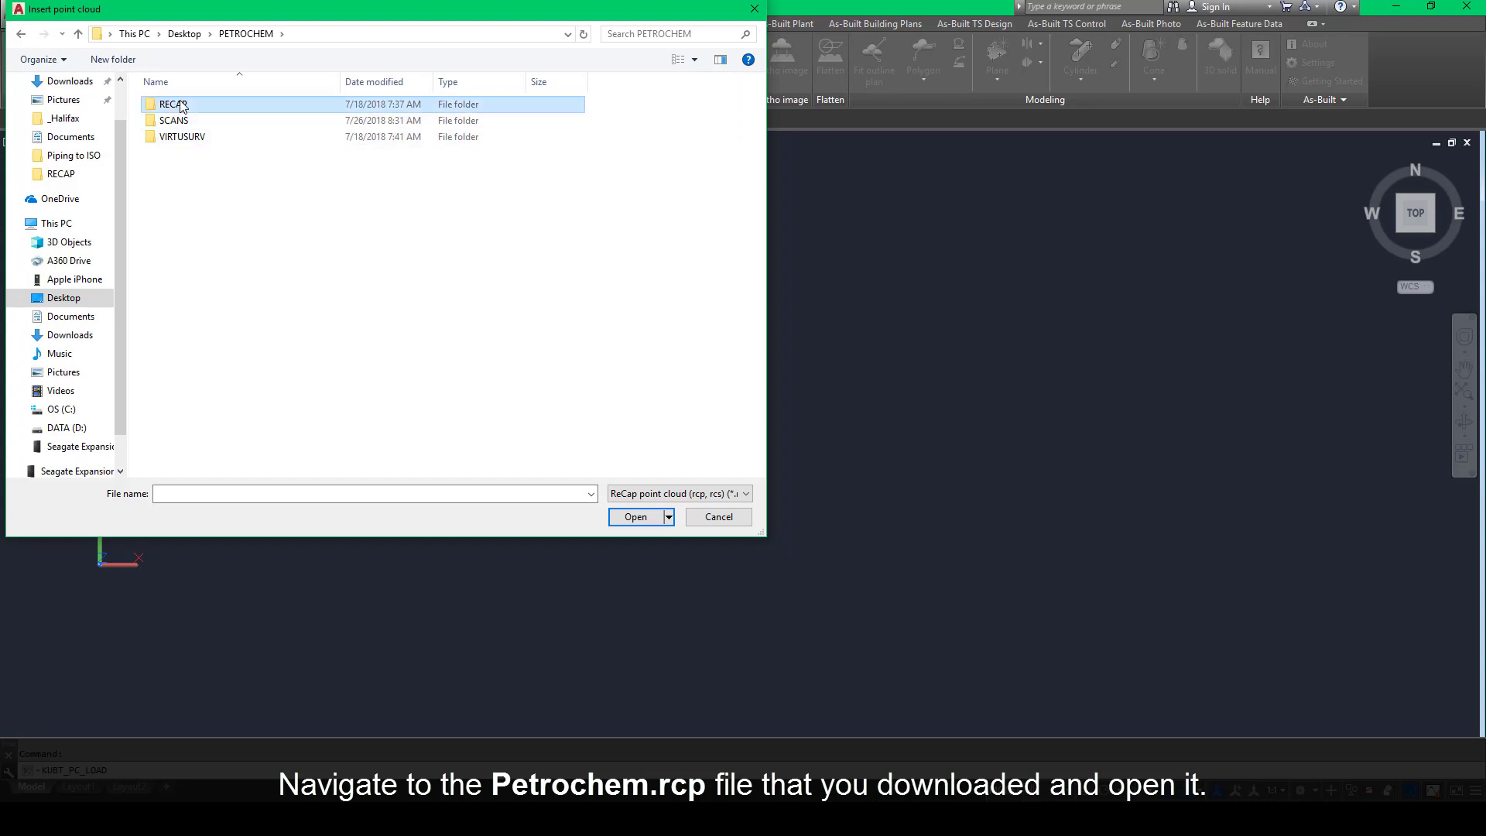
{"action": "double_click", "coordinate": [172, 103]}
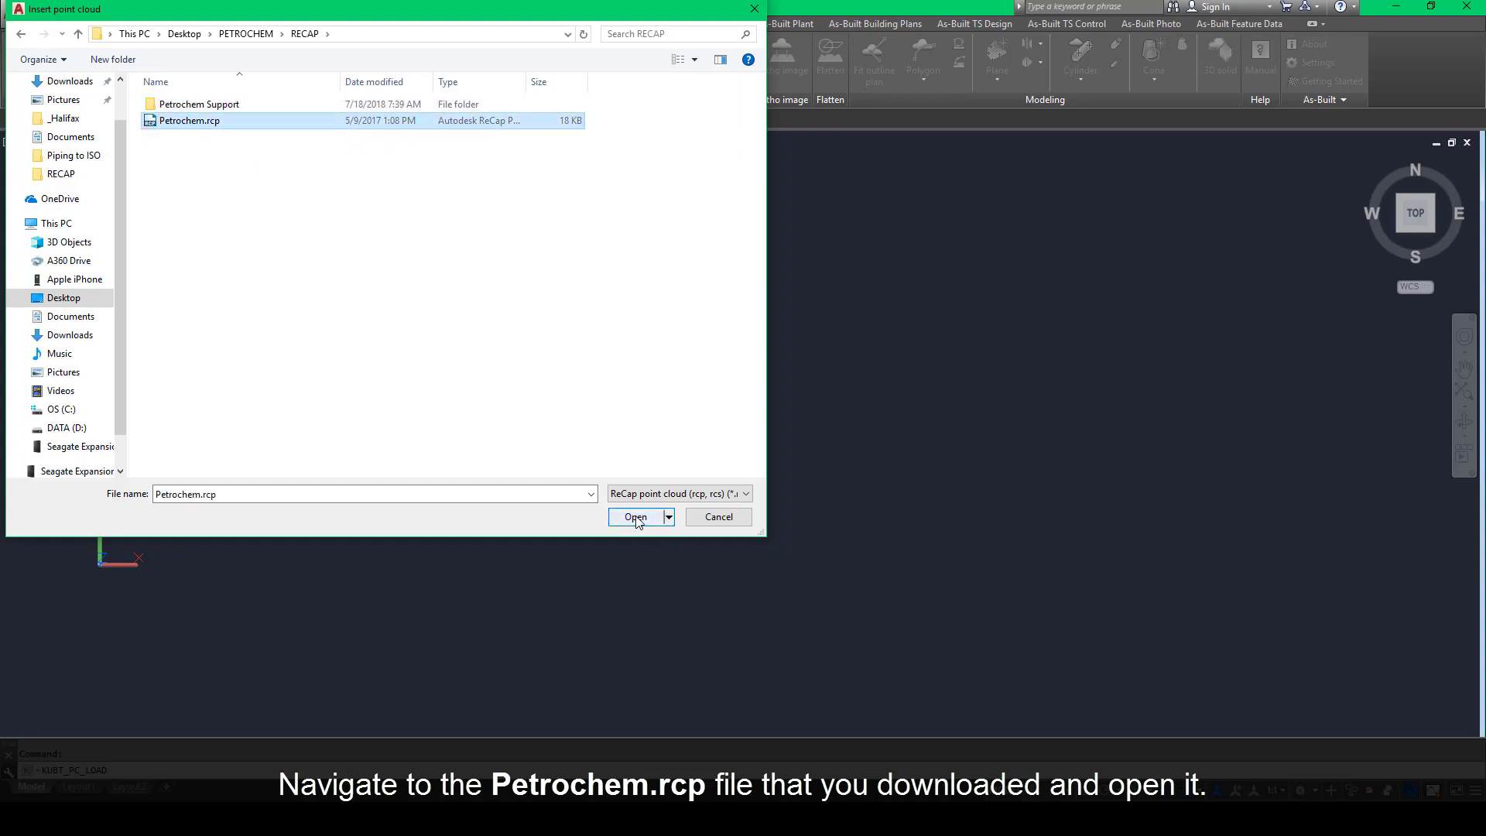
{"action": "left_click", "coordinate": [634, 517]}
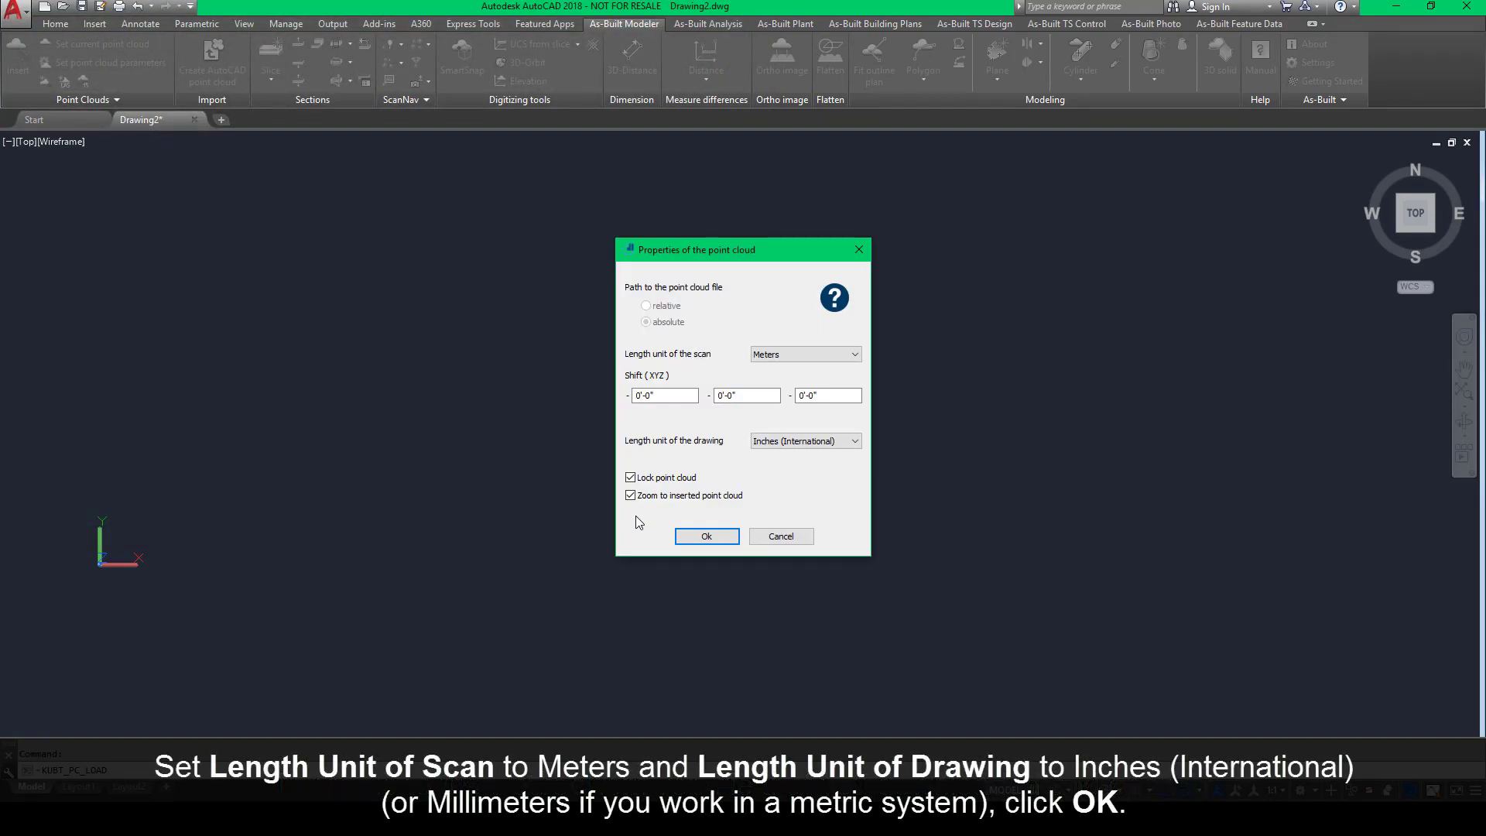
- Insert Petrochem with the drawing length unit Inches (International)
{"action": "left_click", "coordinate": [804, 354]}
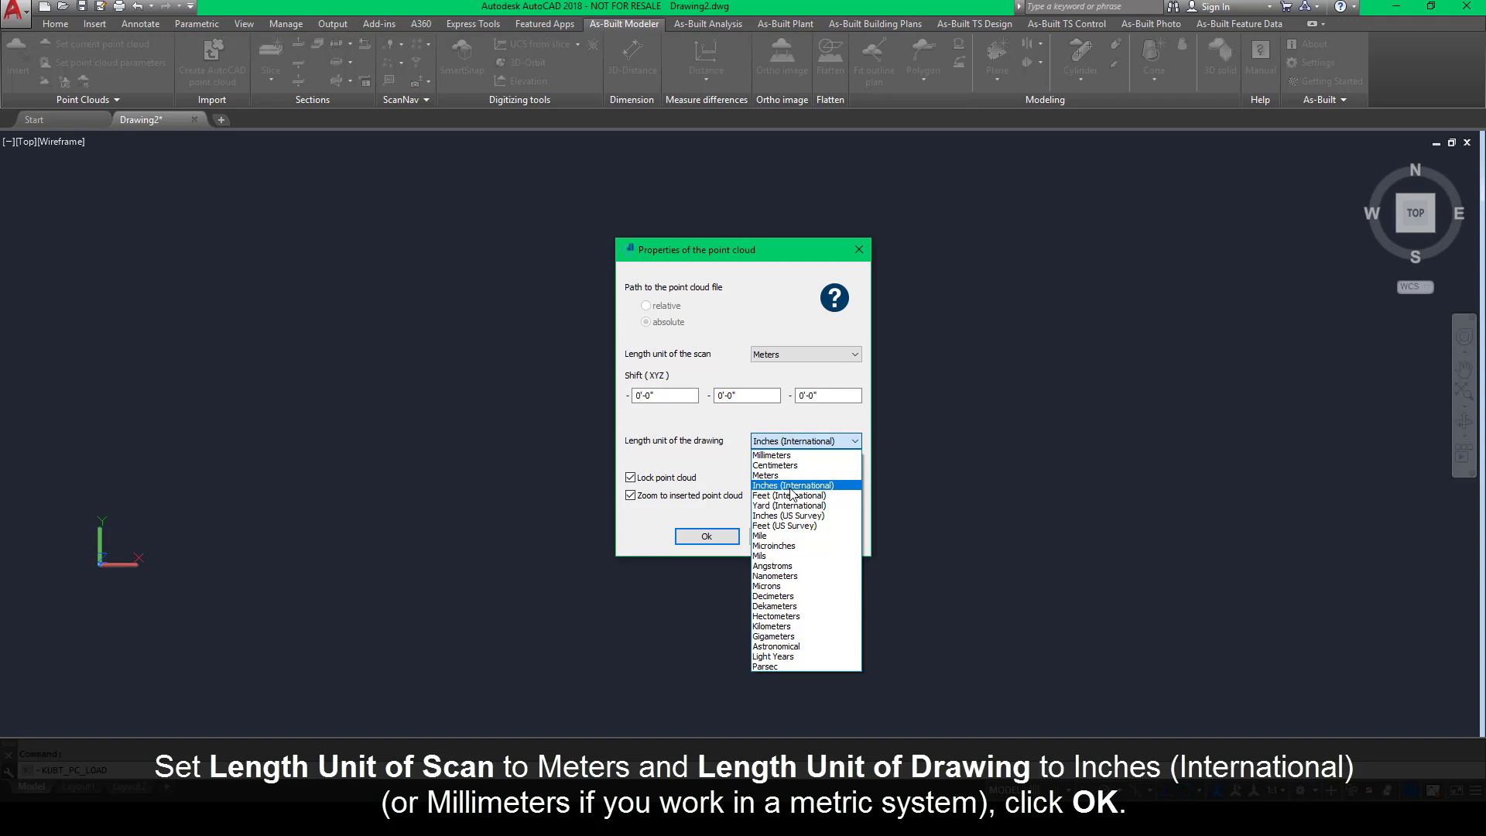
{"action": "left_click", "coordinate": [706, 536]}
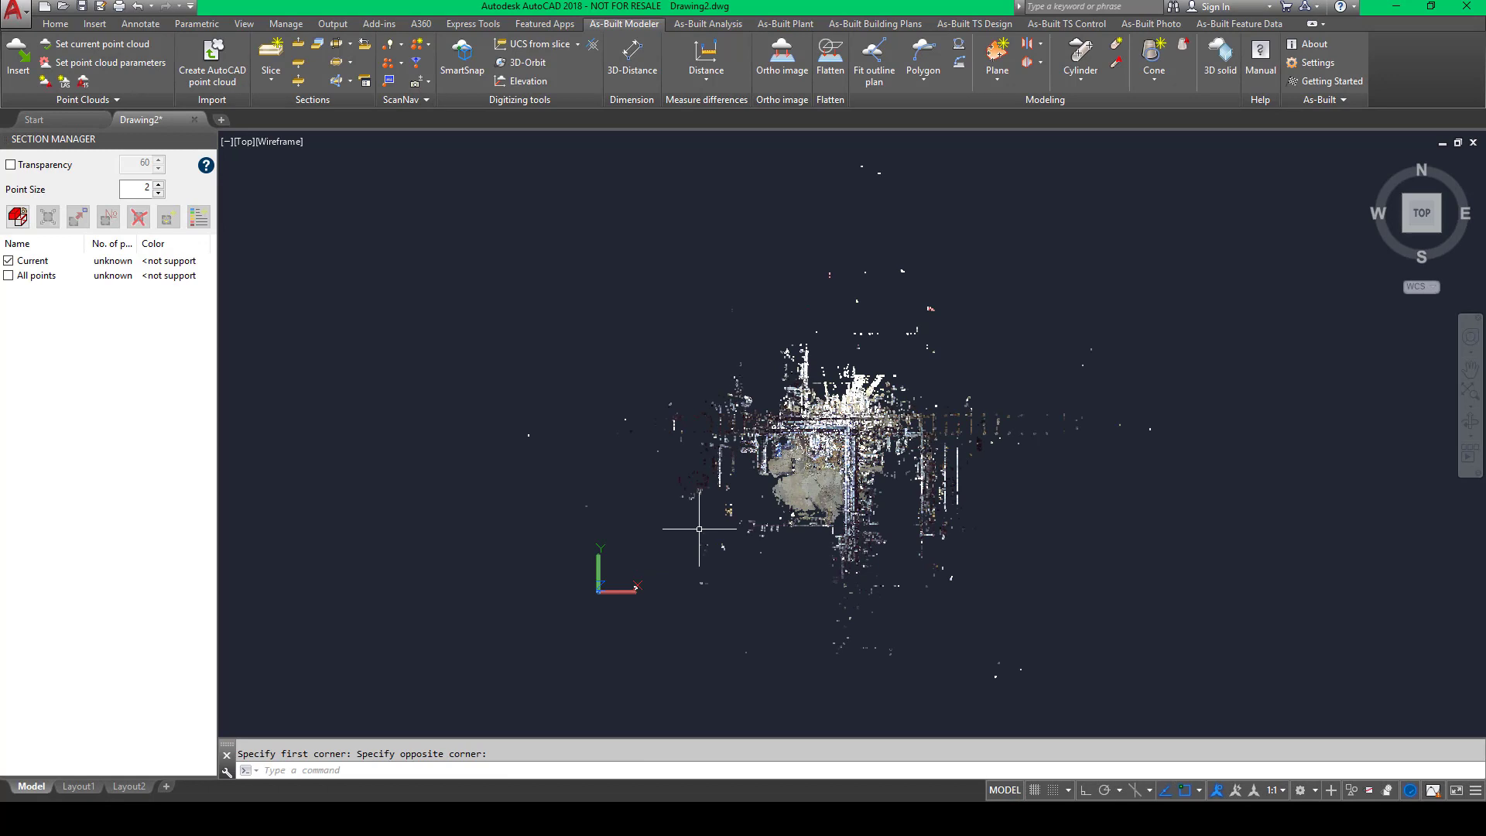
{"action": "left_click", "coordinate": [784, 24]}
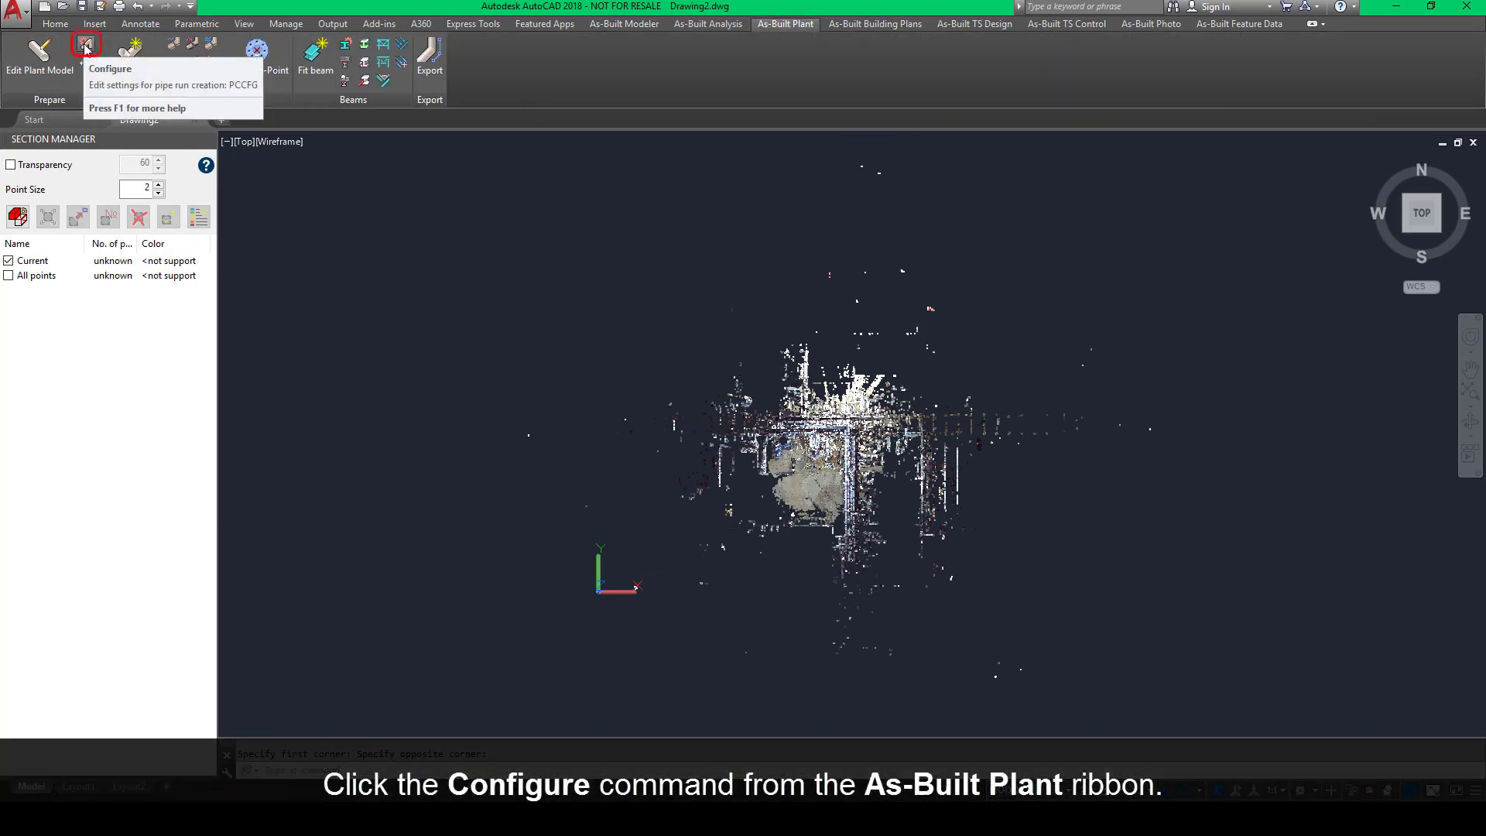
- Start plant Configure, keep Inches (International) as model unit, and advance to step 2
{"action": "left_click", "coordinate": [85, 45]}
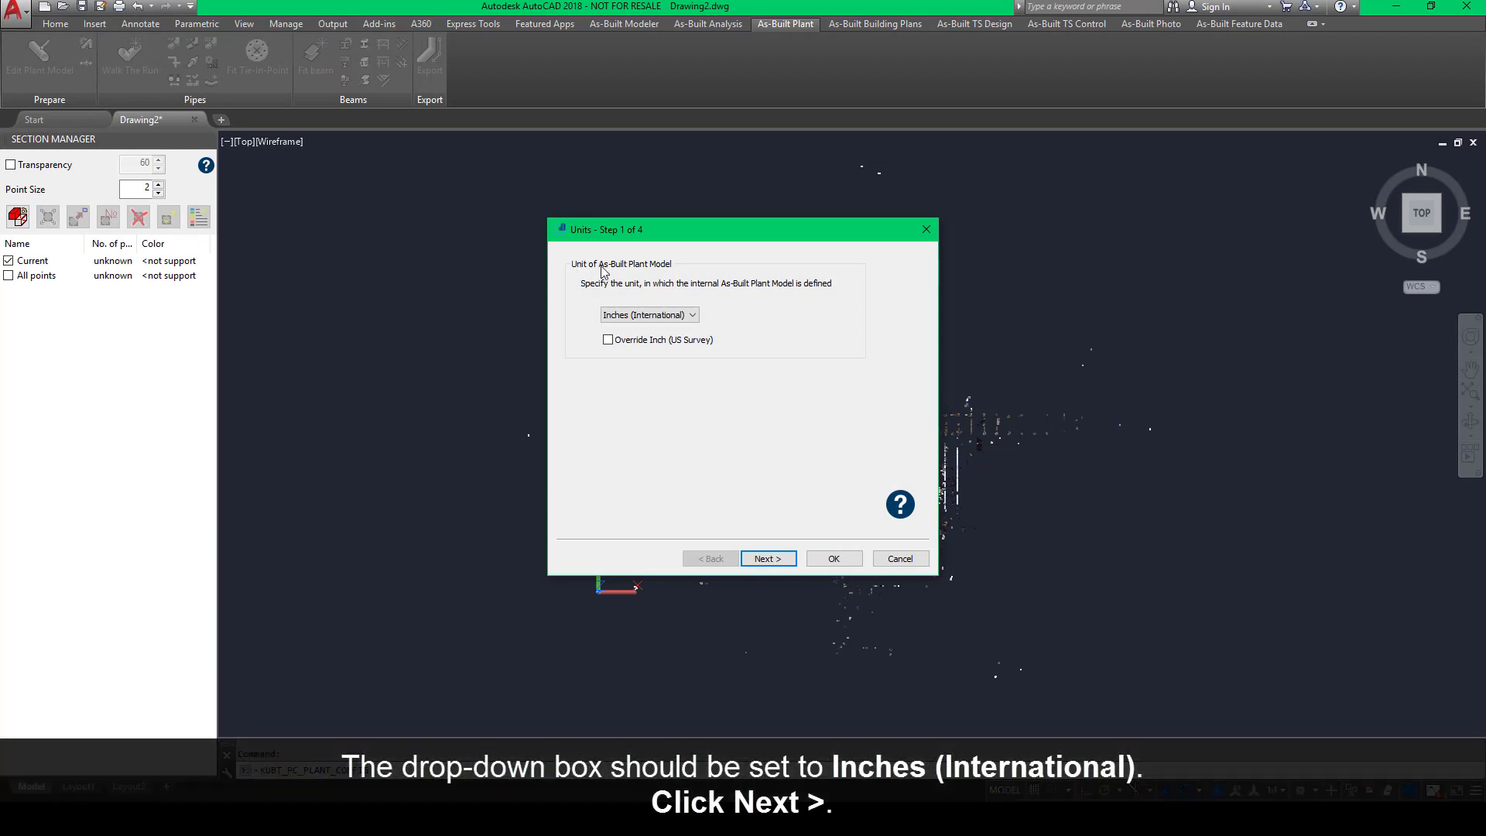
{"action": "left_click", "coordinate": [649, 315]}
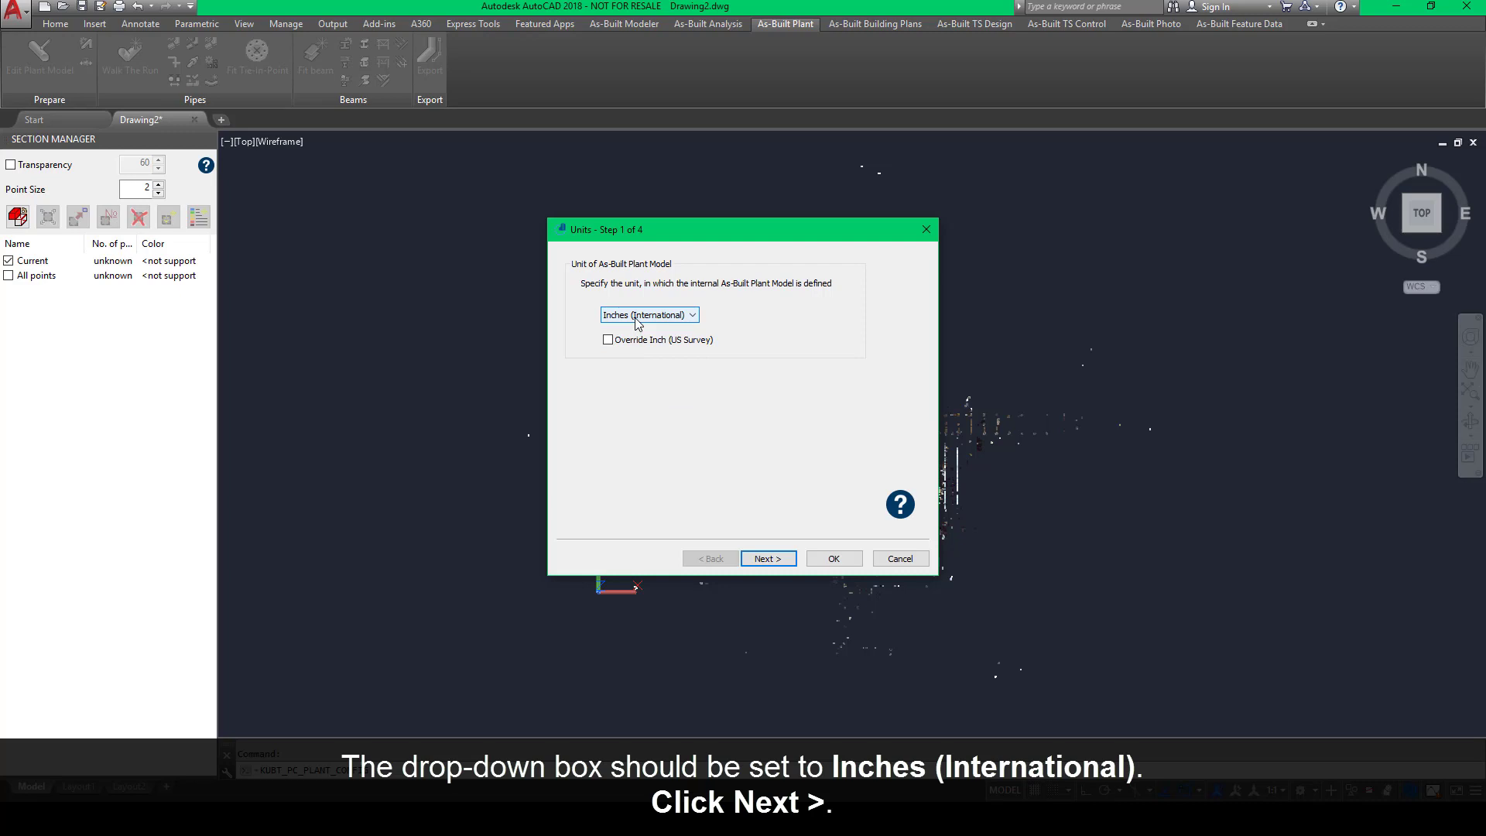
{"action": "left_click", "coordinate": [768, 558]}
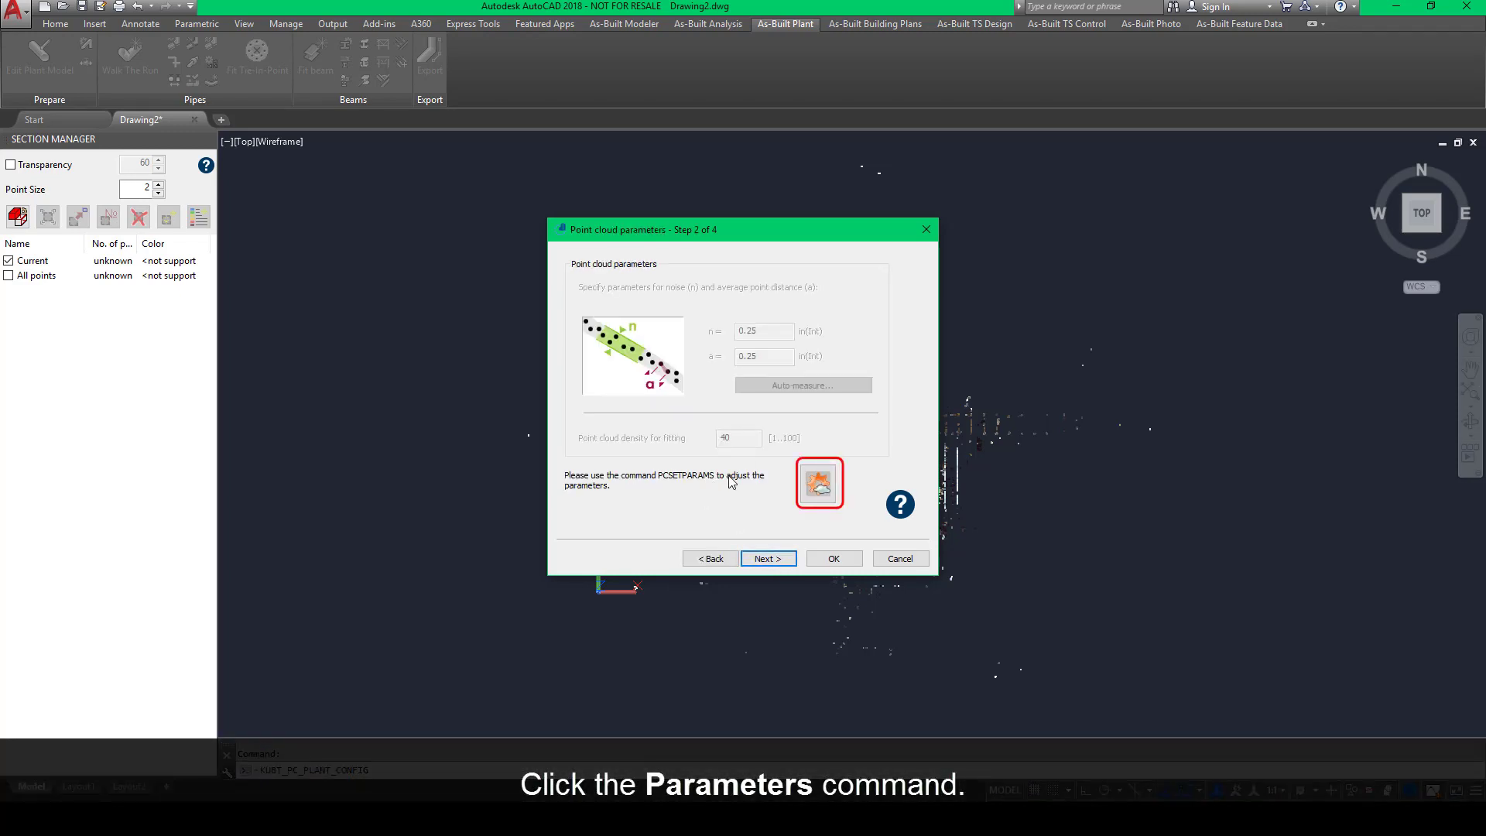
- Confirm point cloud parameters of 1/4" noise, 1/4" spacing and density 40, then finish
{"action": "left_click", "coordinate": [818, 482]}
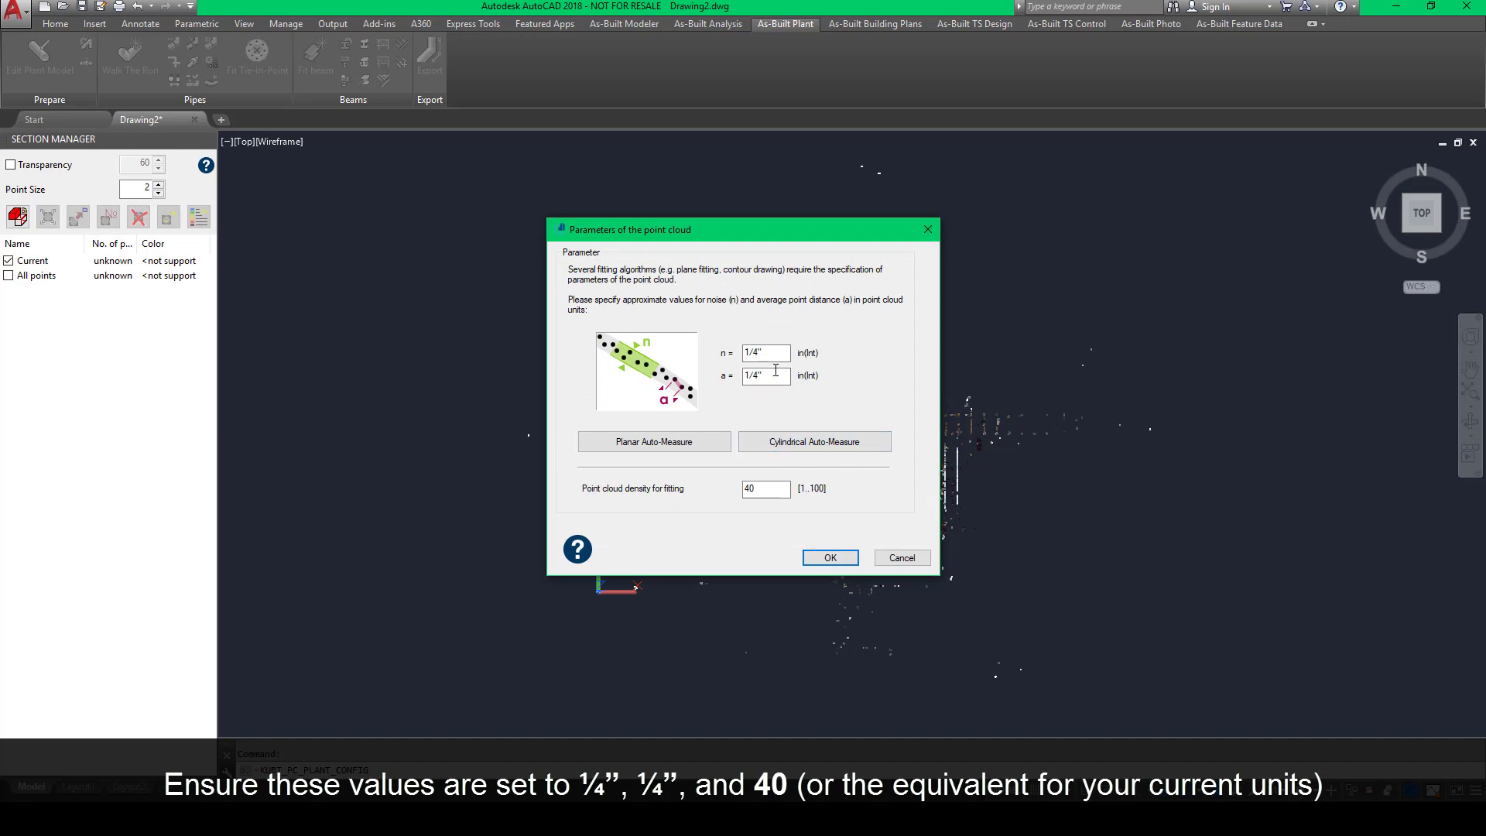
{"action": "mouse_move", "coordinate": [750, 520]}
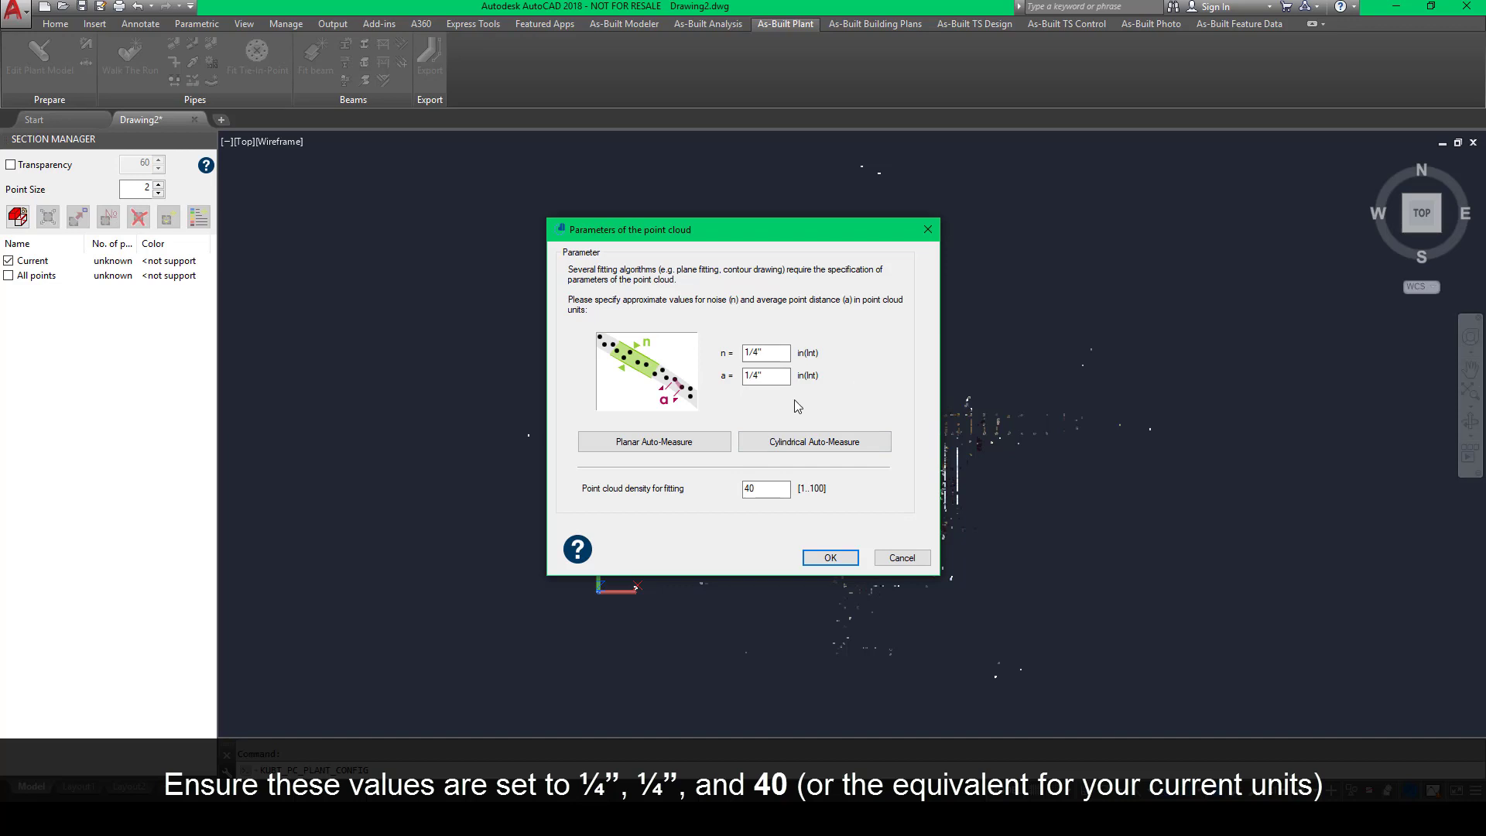
{"action": "left_click", "coordinate": [829, 558]}
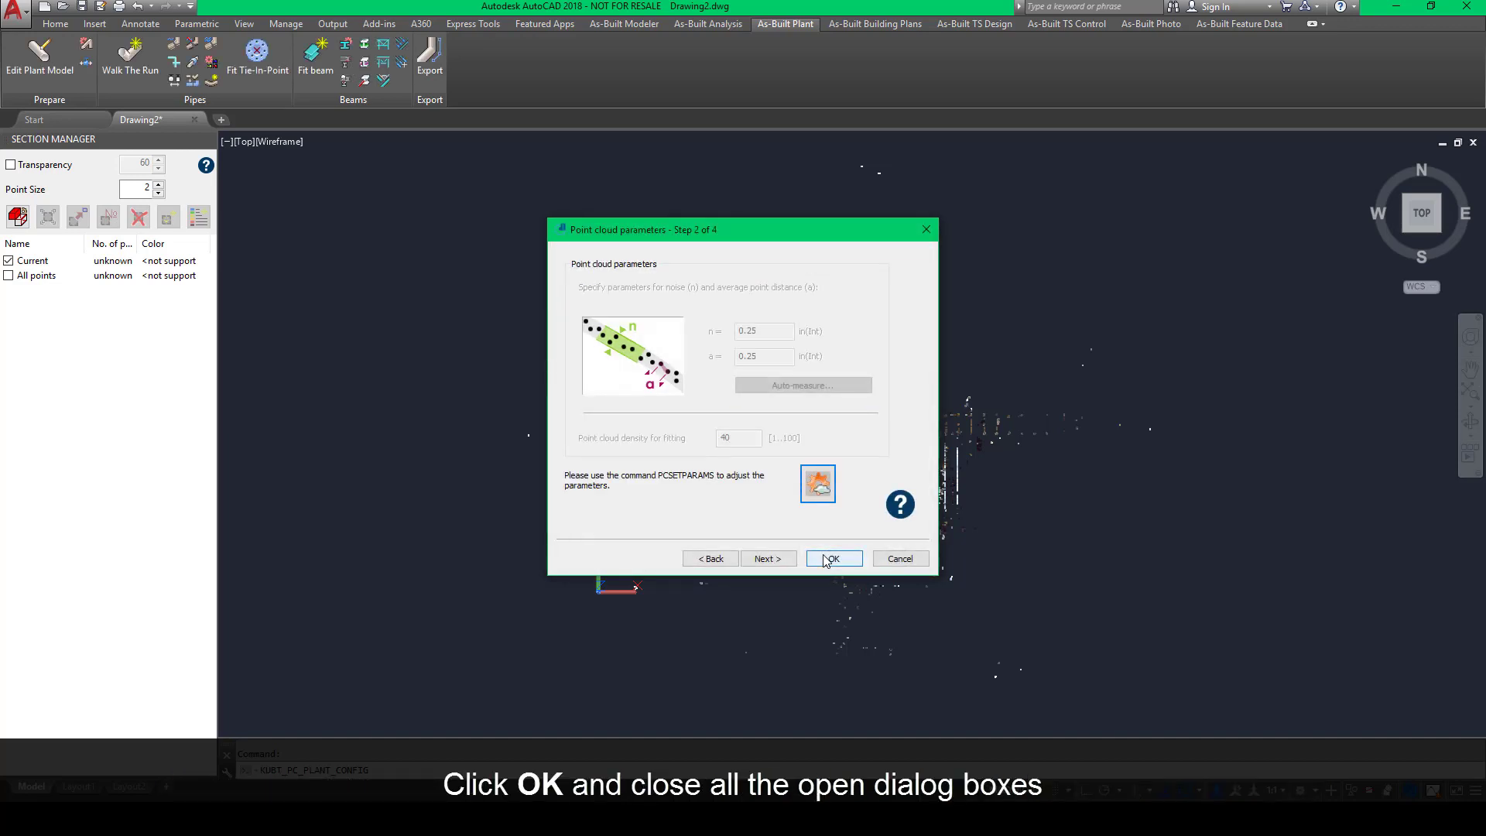
{"action": "left_click", "coordinate": [831, 558]}
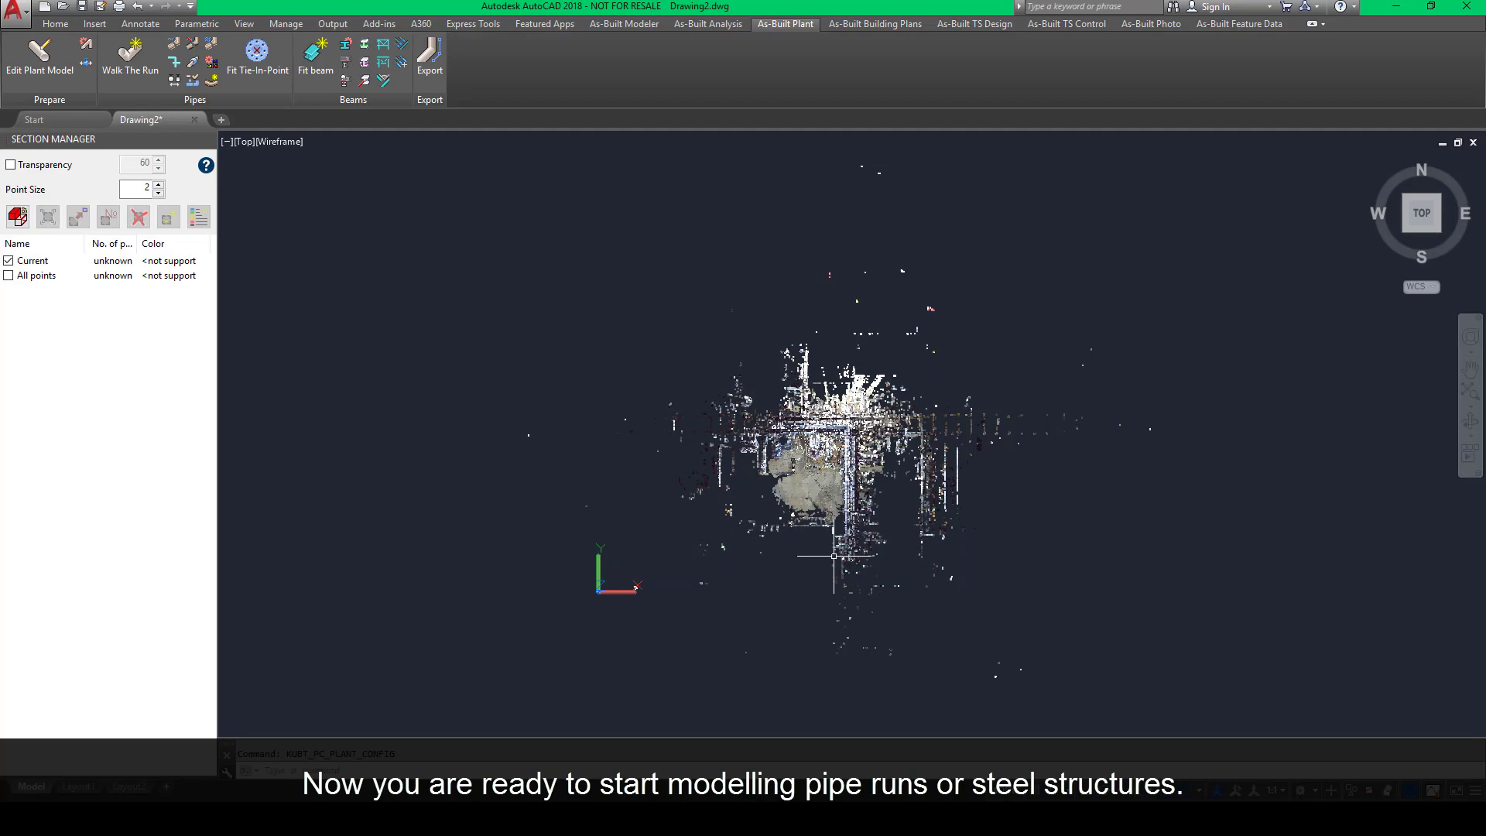